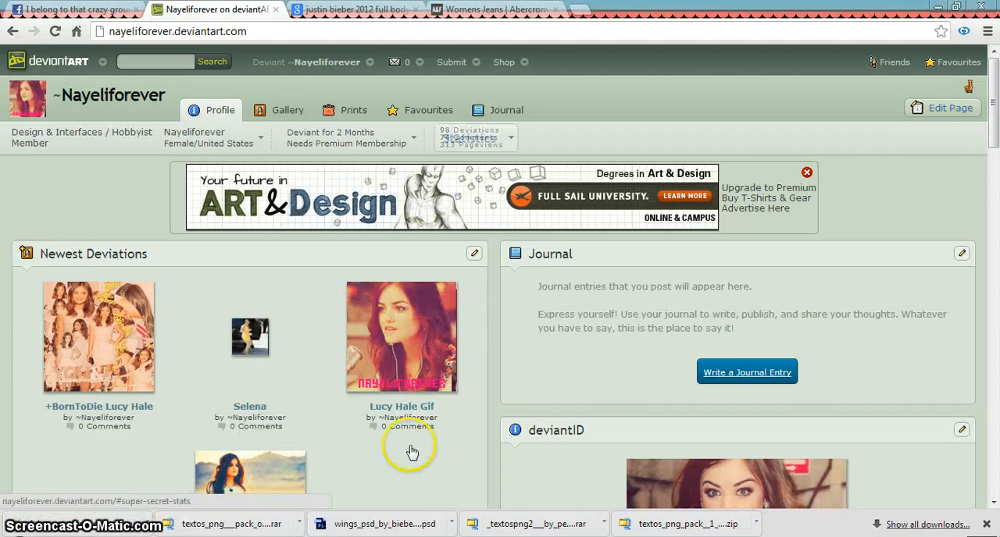
# Leave the deviantArt page in Chrome and switch over to Photoshop
pyautogui.click(399, 337)
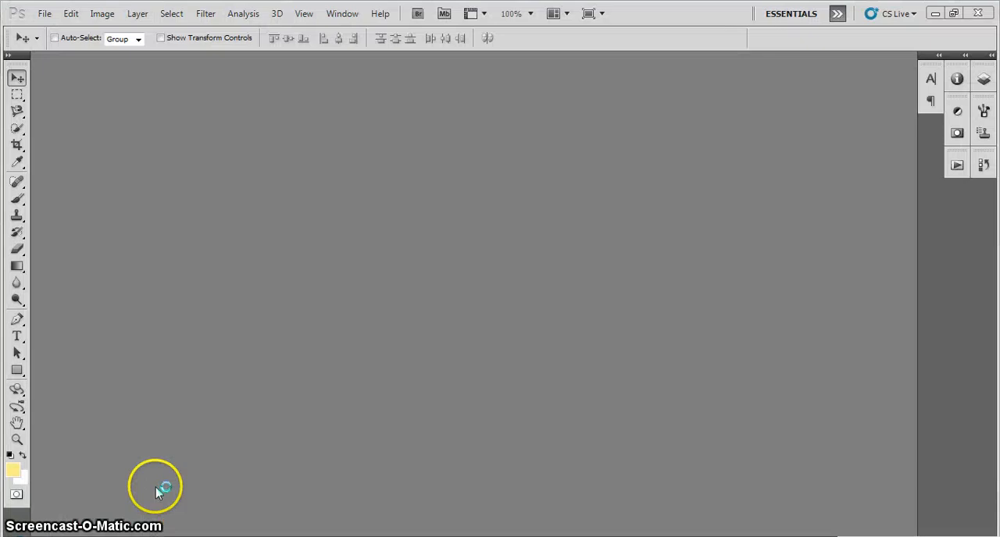
# Open the GIF and five Selena PNG photos, review each, and settle on the pursed-lips 2 (3).png
pyautogui.click(52, 12)
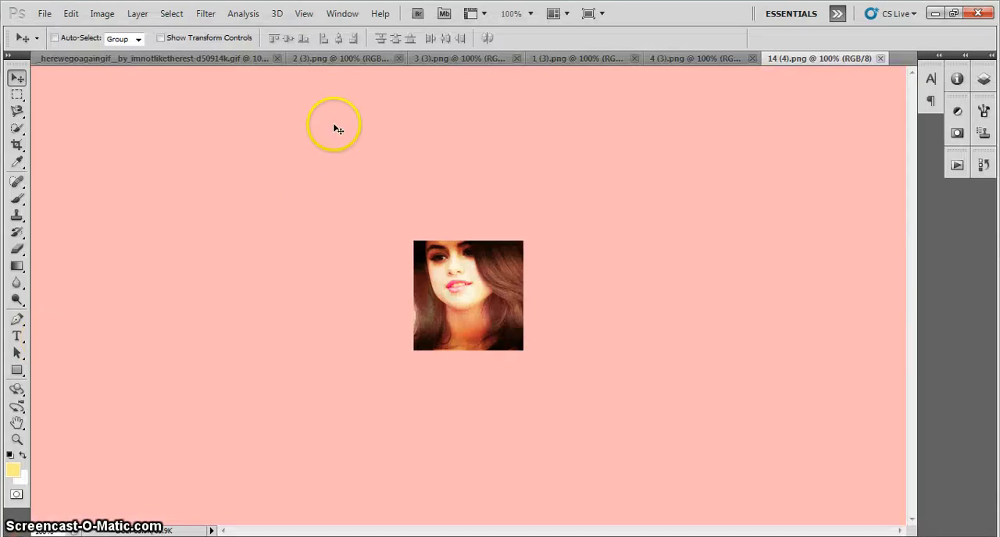
pyautogui.click(350, 58)
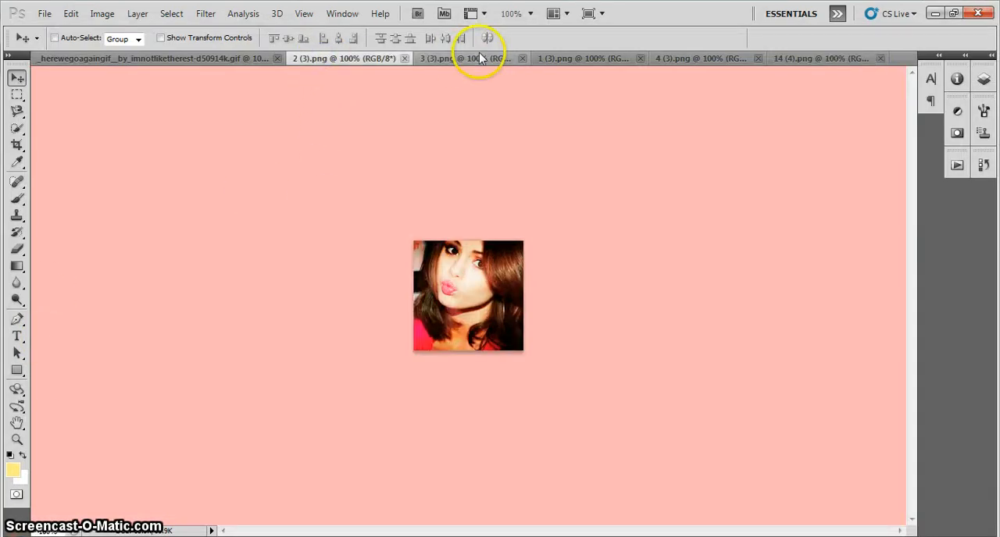
pyautogui.click(581, 58)
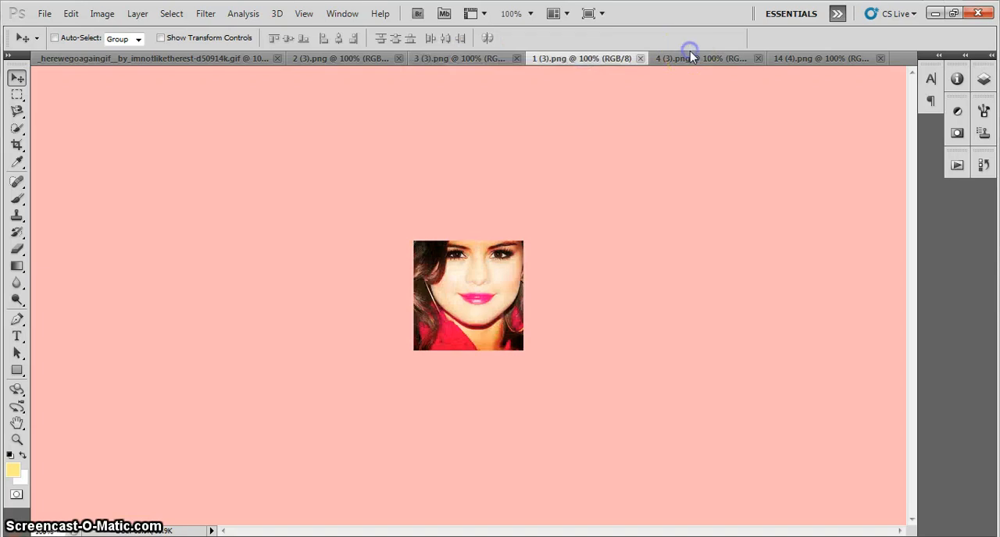
pyautogui.click(809, 58)
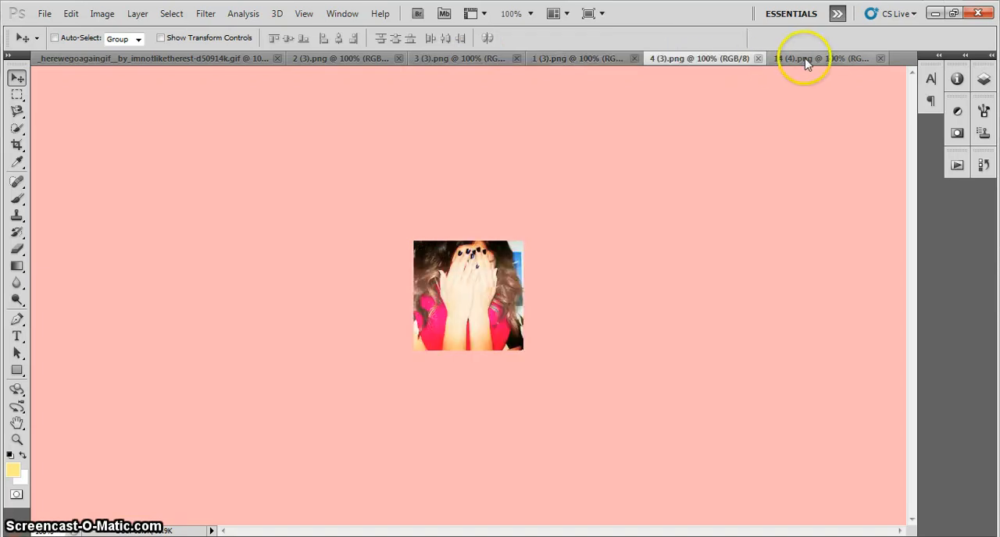
pyautogui.click(313, 58)
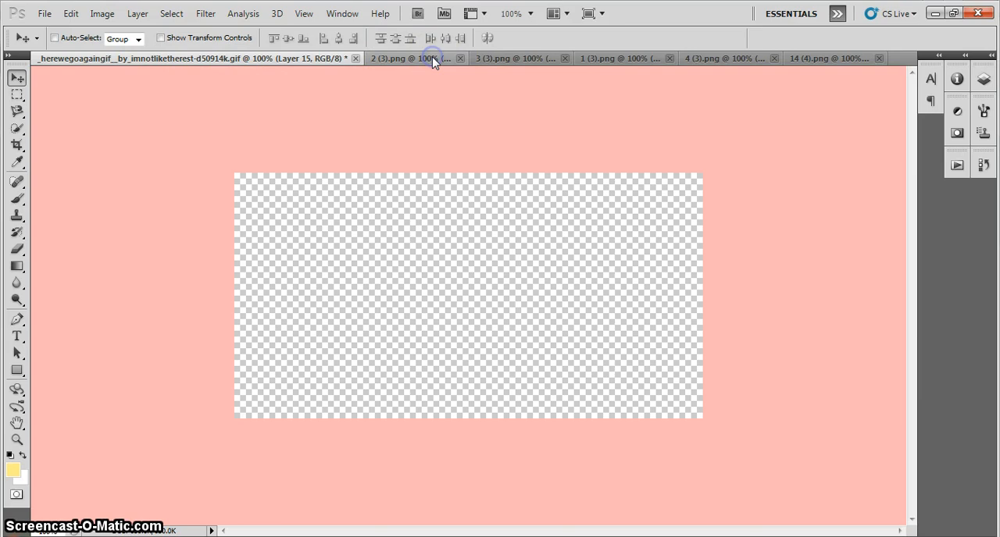
pyautogui.click(409, 57)
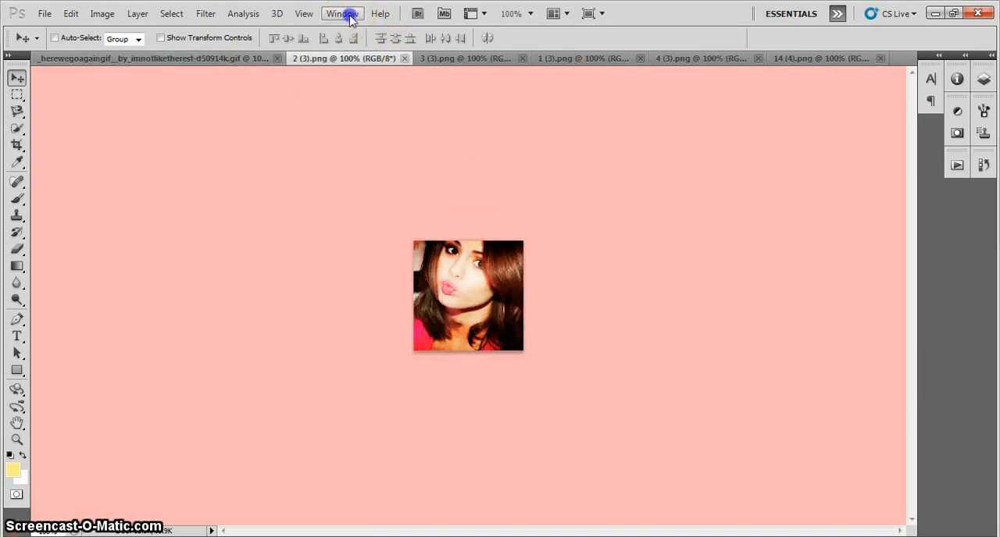
# Show the Animation panel, duplicate a frame, and paste 3 (3).png flower photo in as a layer
pyautogui.click(343, 12)
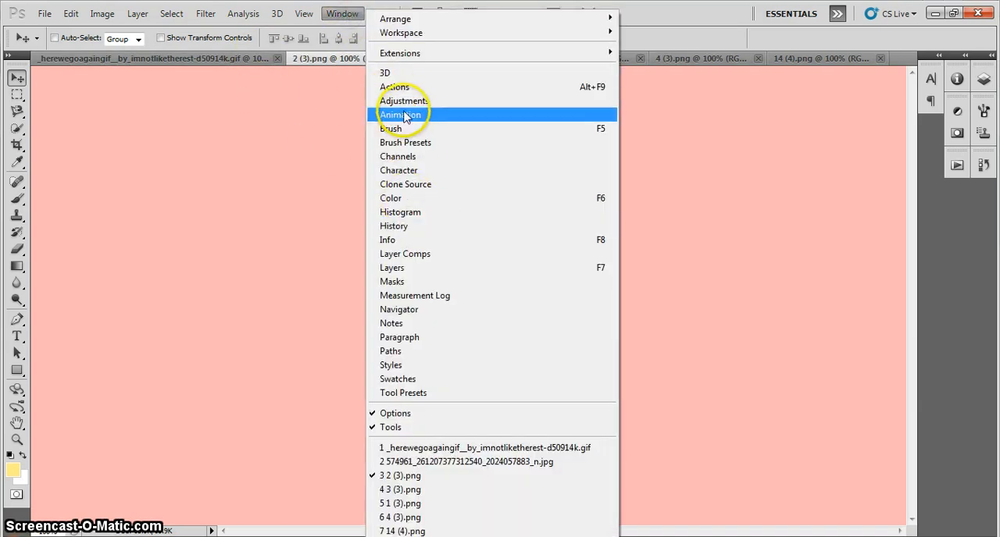
pyautogui.click(403, 116)
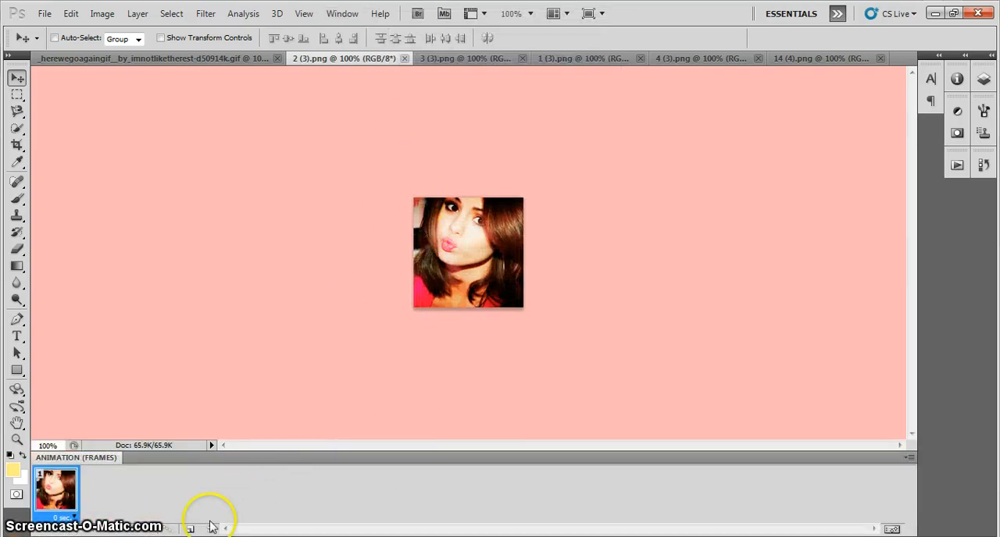
pyautogui.click(191, 528)
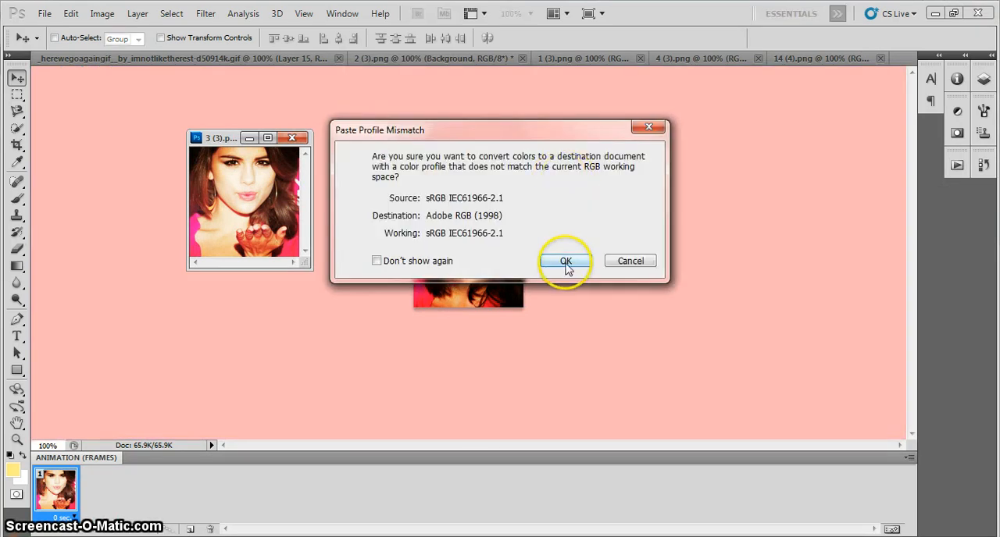
pyautogui.click(565, 259)
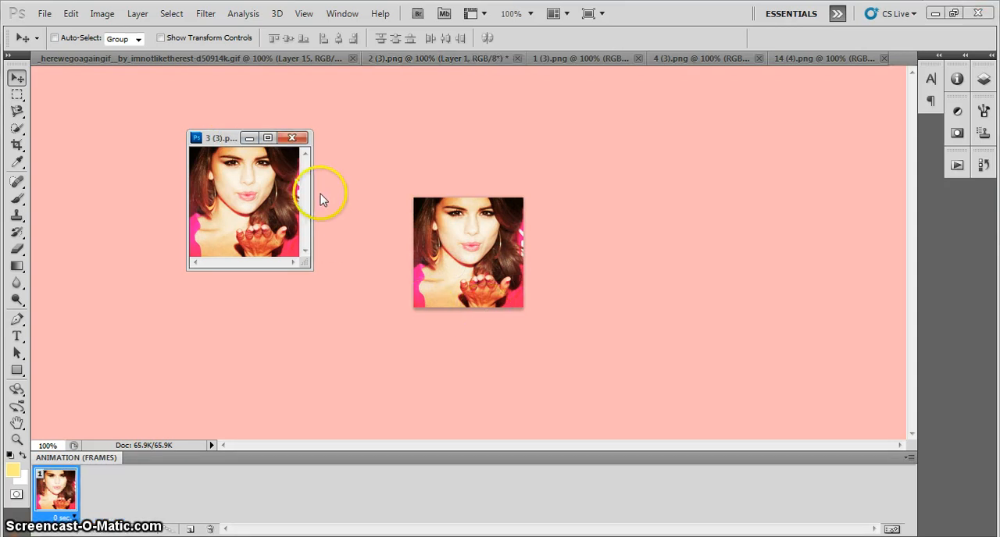
pyautogui.click(299, 137)
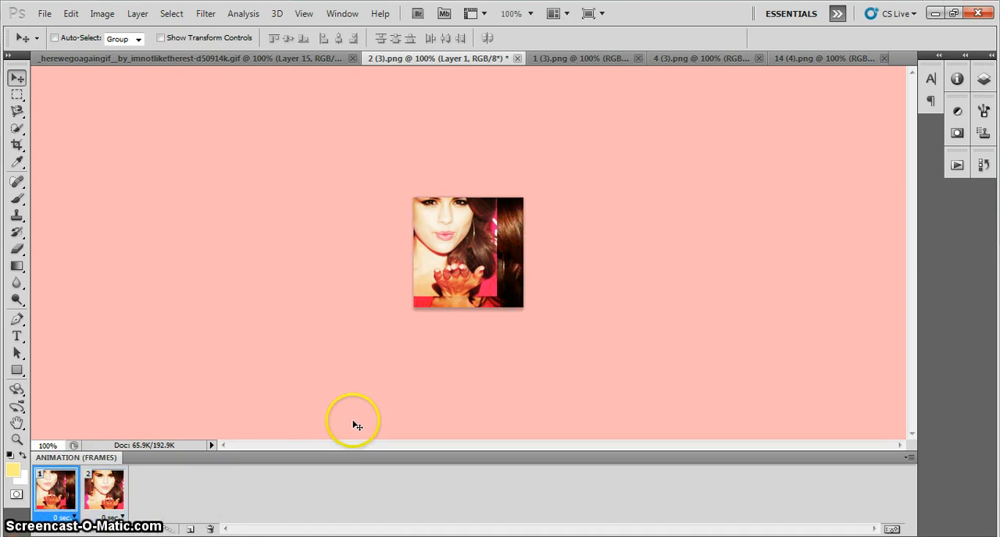
pyautogui.moveTo(493, 321)
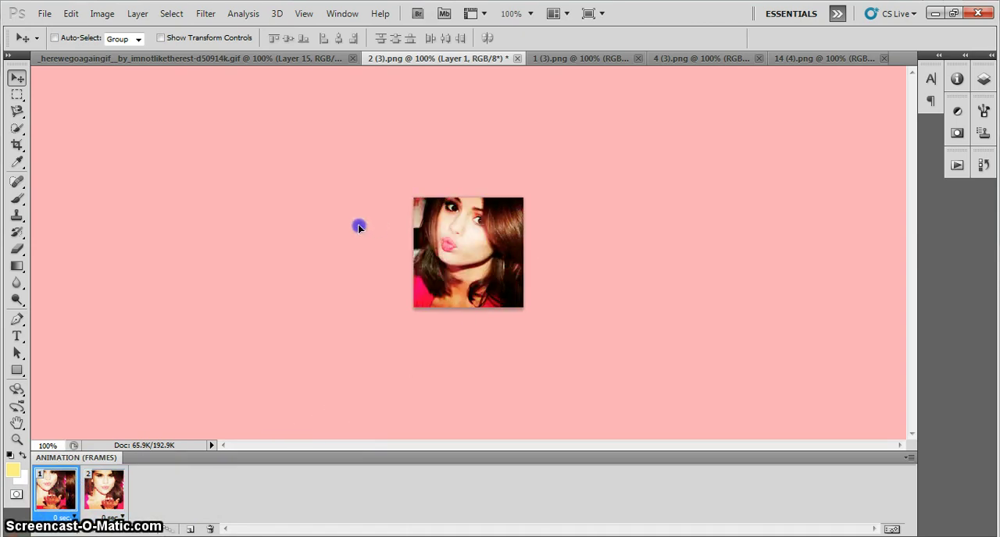
# Select frame 1 so only the pursed-lips photo shows, leaving the flower on frame 2
pyautogui.click(103, 490)
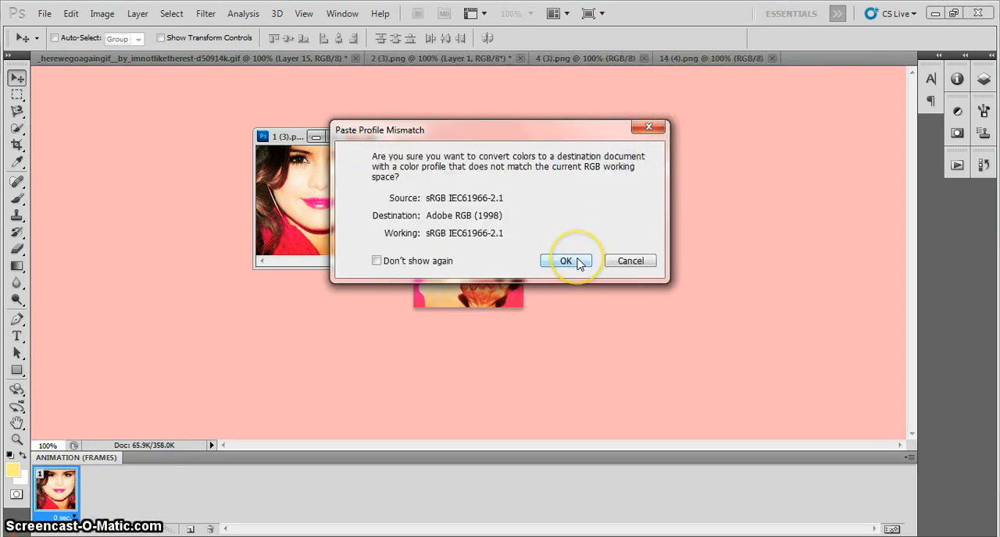
# Paste 1 (3).png smiling photo into a third frame, fill the canvas, and check frames 2 and 1
pyautogui.click(565, 259)
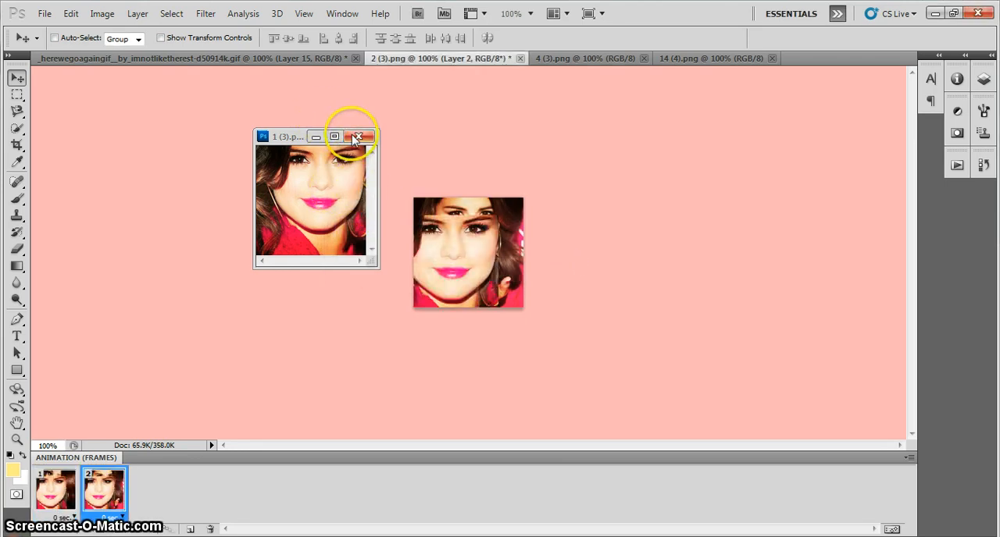
pyautogui.click(356, 138)
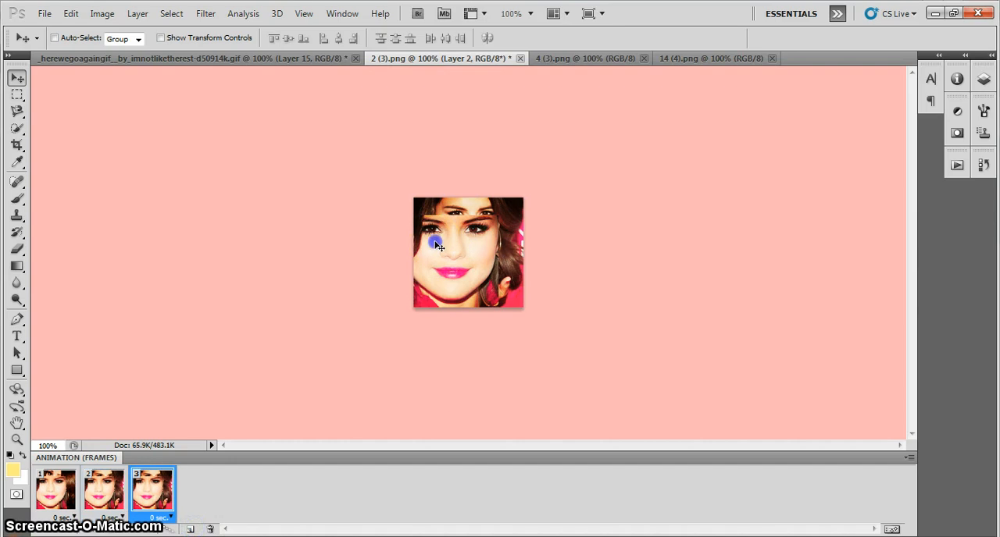
pyautogui.click(150, 491)
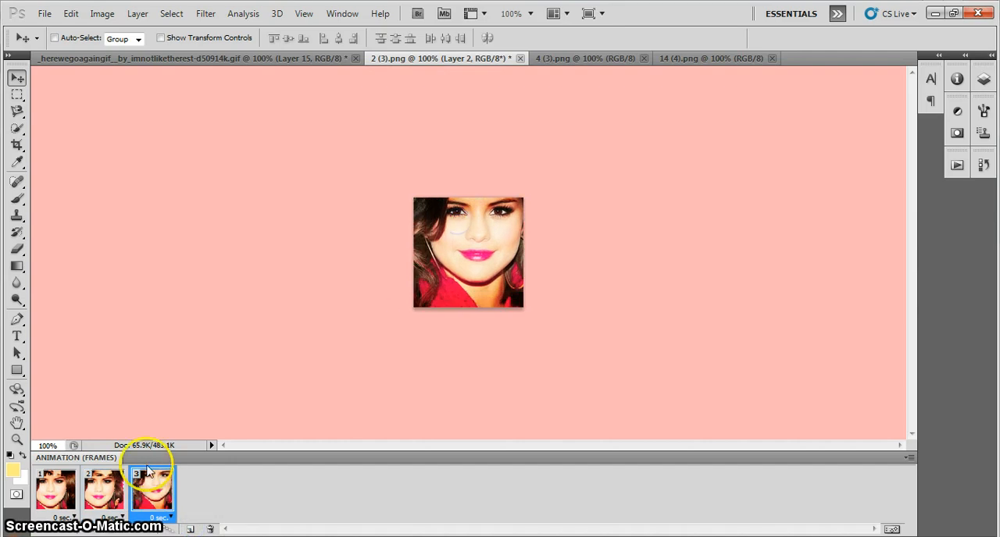
pyautogui.click(102, 490)
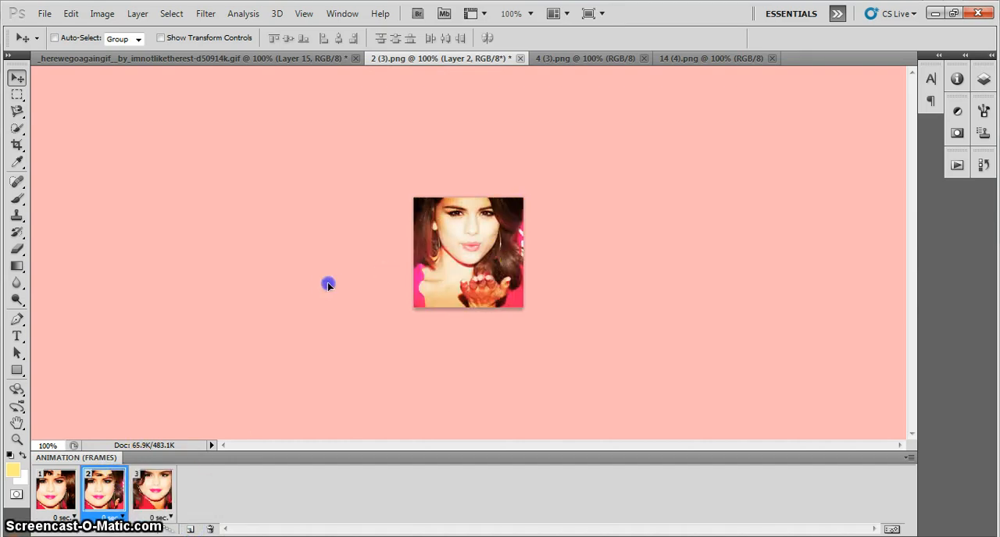
pyautogui.click(53, 491)
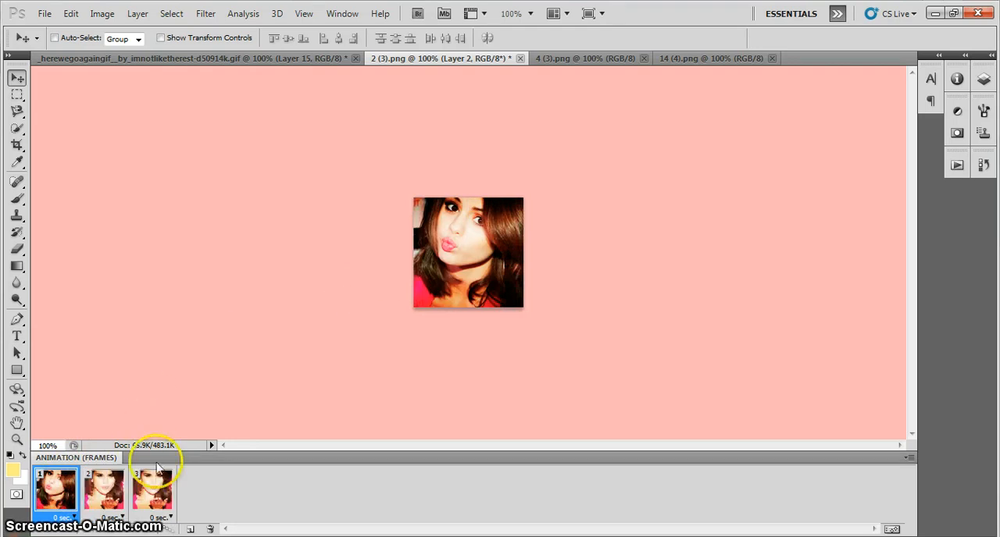
pyautogui.click(103, 491)
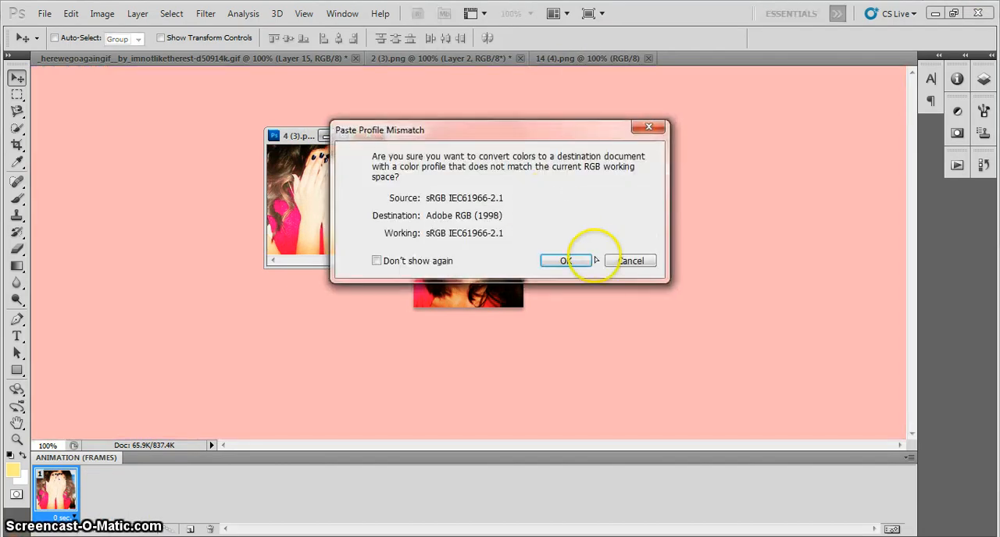
# Paste the hands-over-face photo in, close its window, and review the existing frames
pyautogui.click(564, 259)
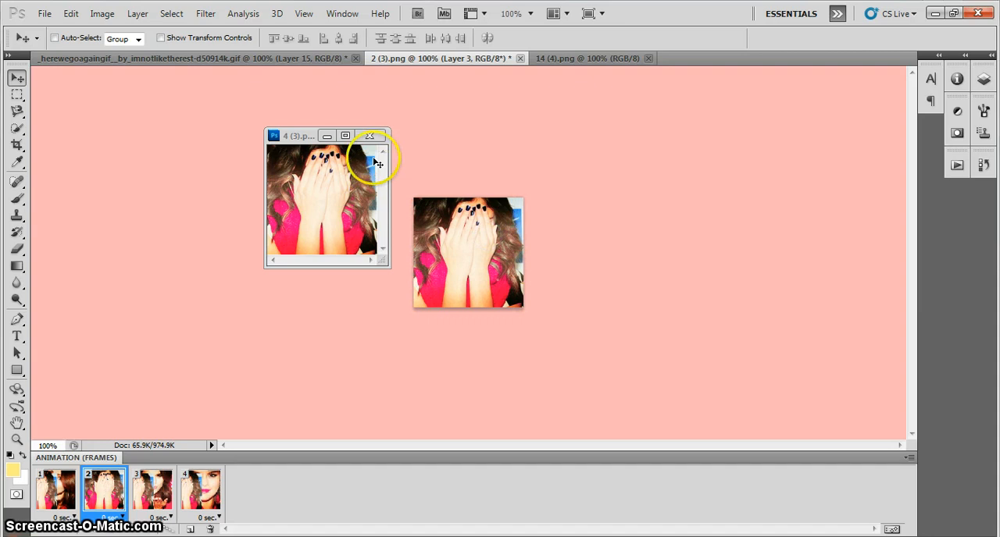
pyautogui.click(365, 134)
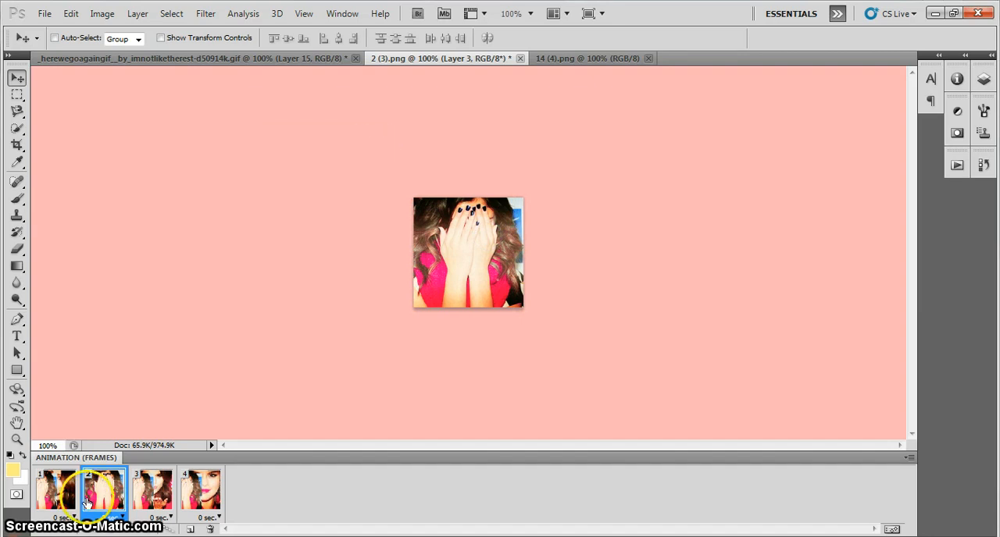
pyautogui.click(55, 492)
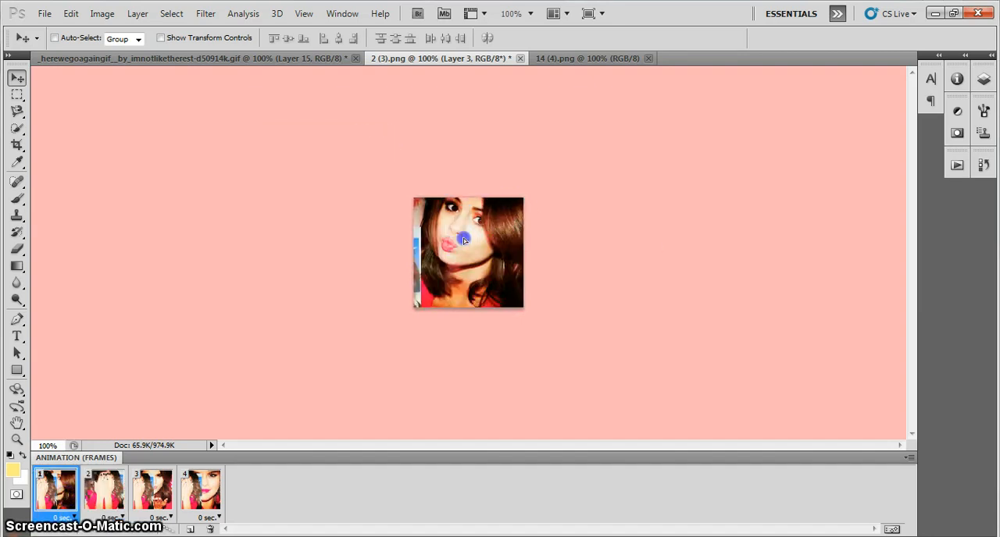
pyautogui.click(153, 491)
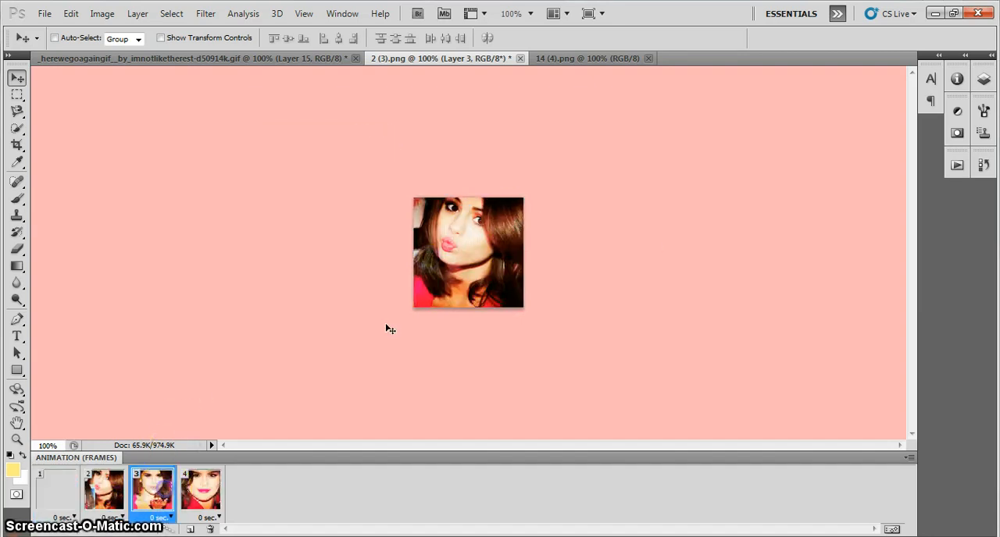
# Duplicate frames so the animation reaches four, checking frames 2 and 1 along the way
pyautogui.click(200, 490)
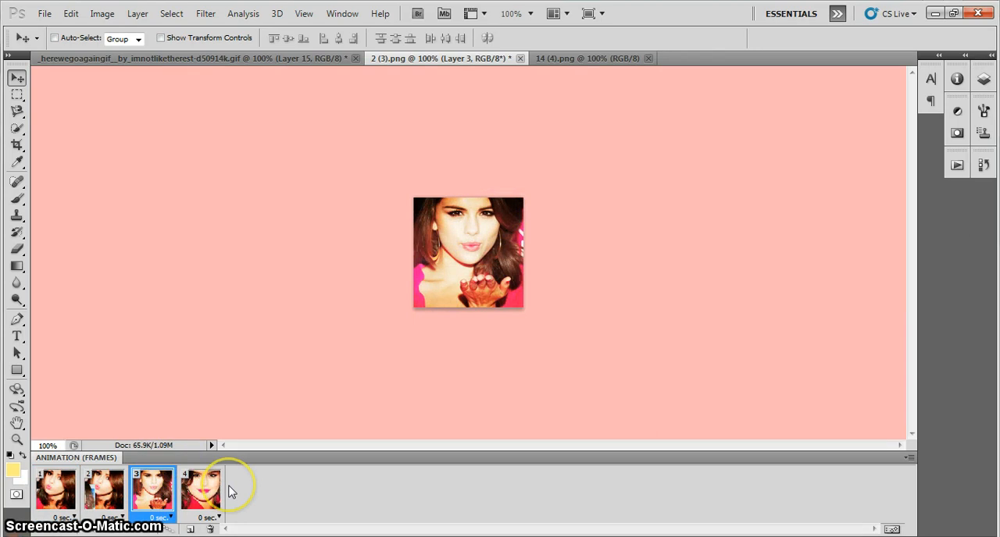
pyautogui.click(103, 492)
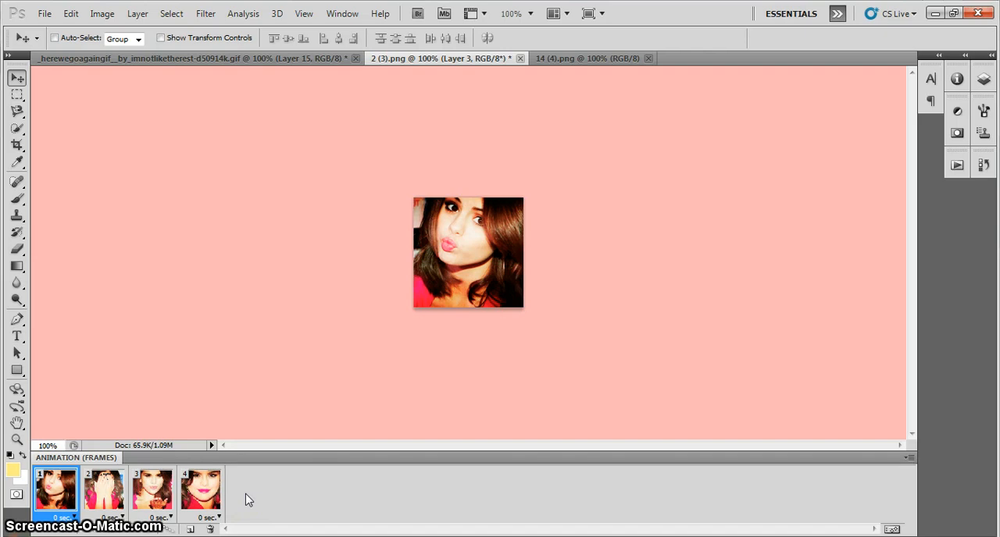
pyautogui.moveTo(268, 518)
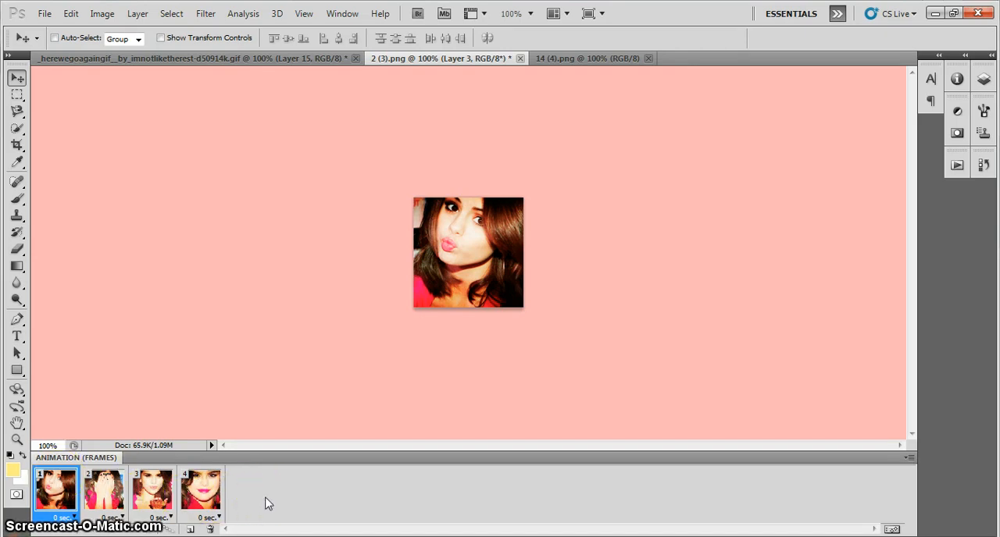
pyautogui.click(55, 487)
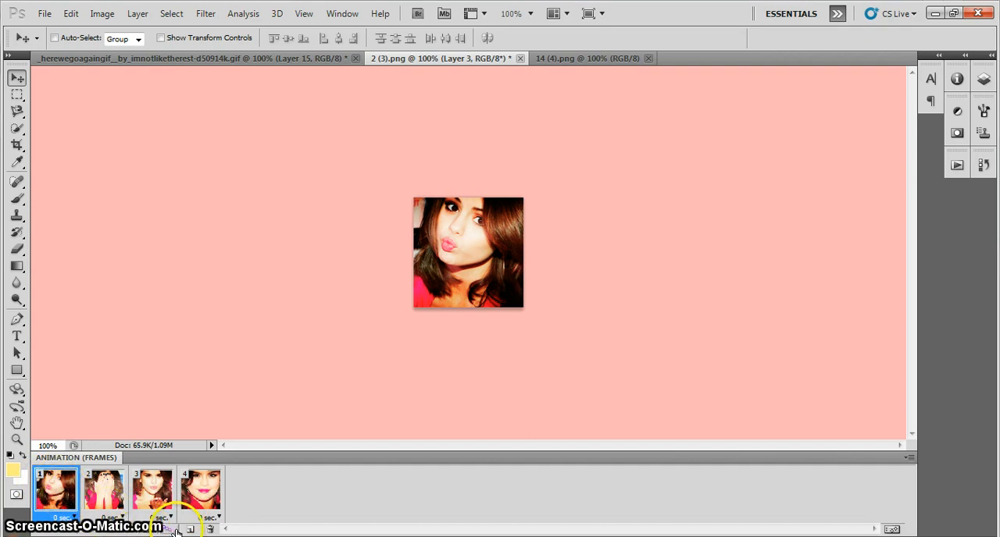
pyautogui.click(190, 530)
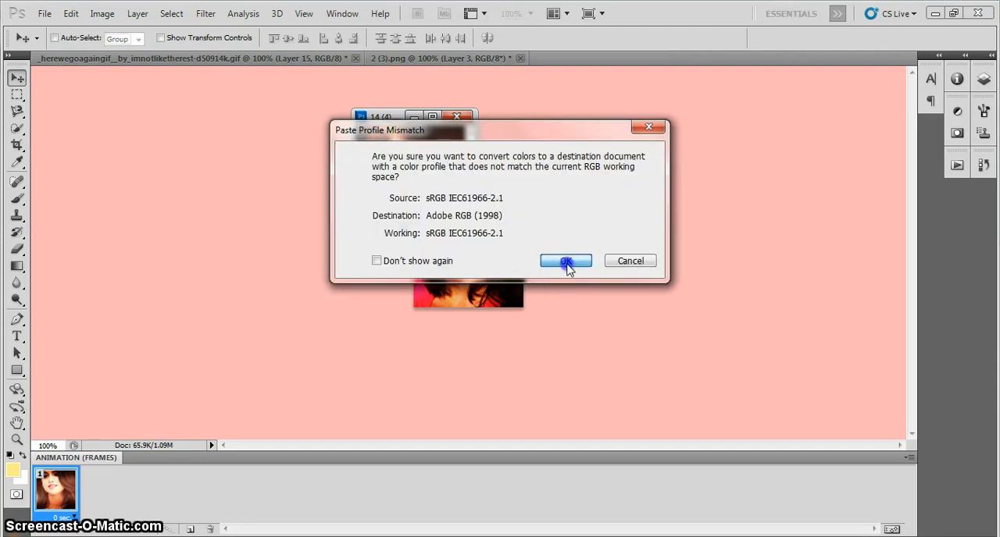
# Paste the last photo into the fifth frame, close its source, and step through frames 1–3
pyautogui.click(566, 261)
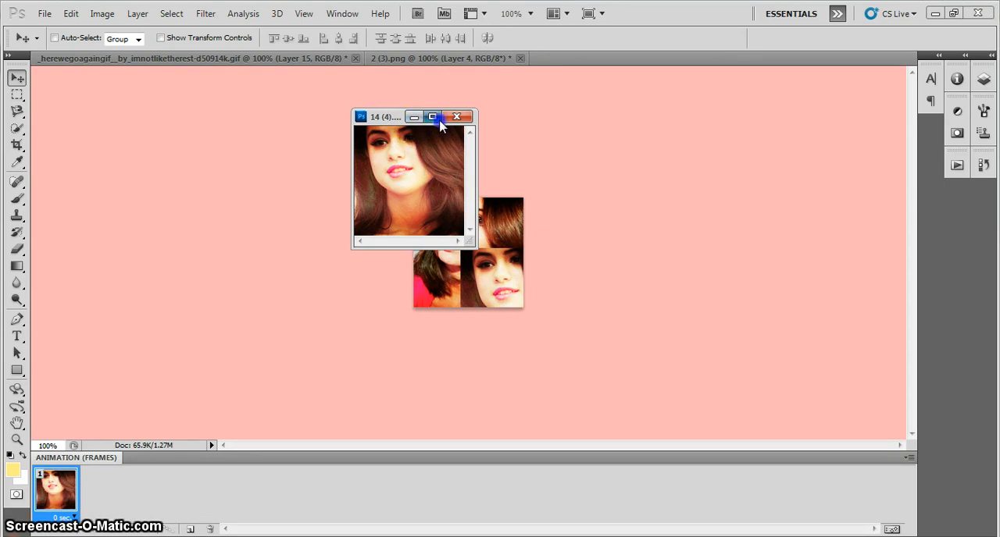
pyautogui.click(437, 115)
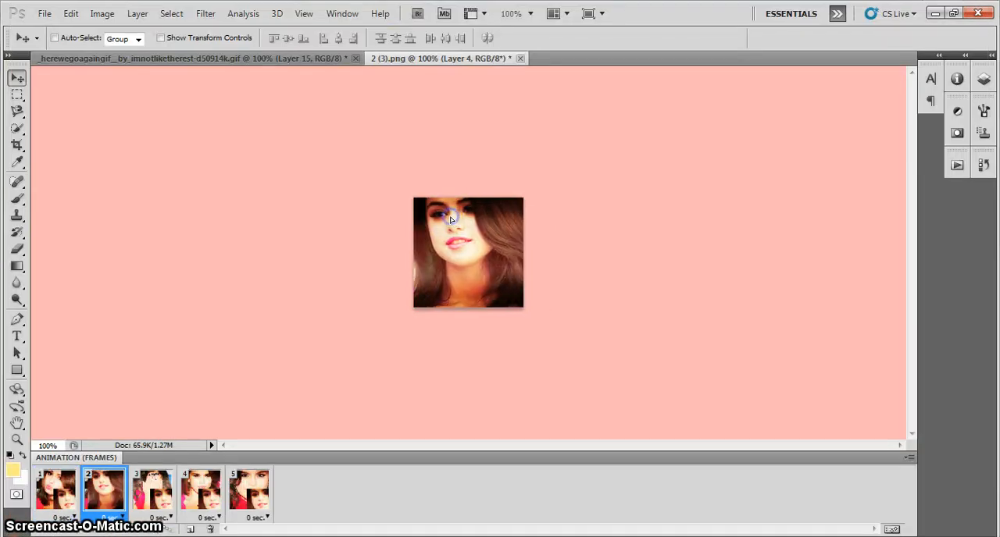
pyautogui.click(56, 491)
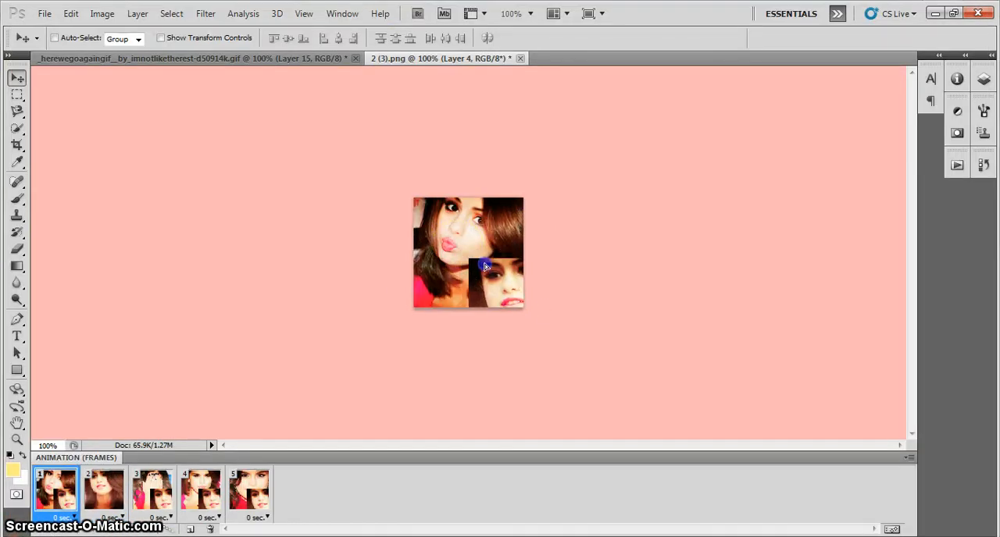
pyautogui.click(153, 492)
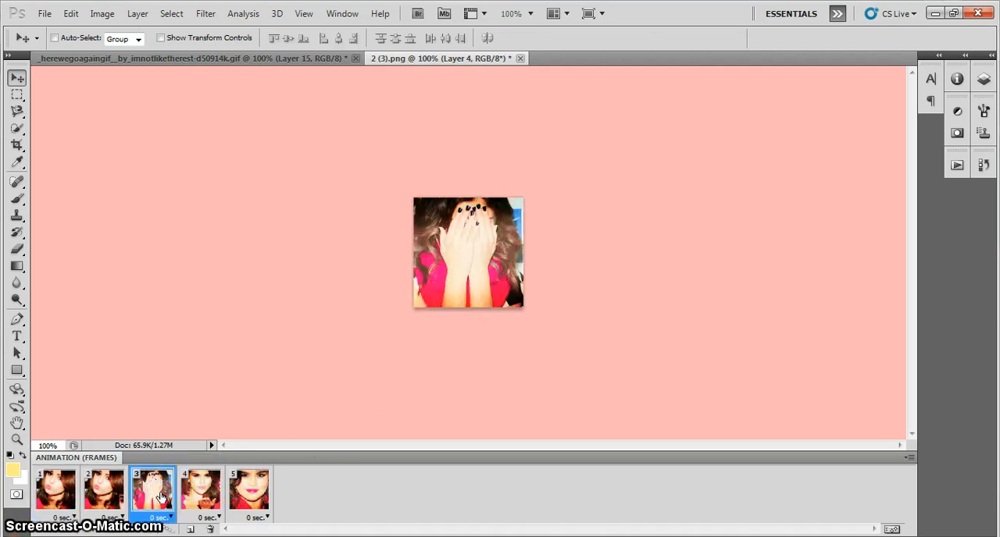
pyautogui.click(103, 492)
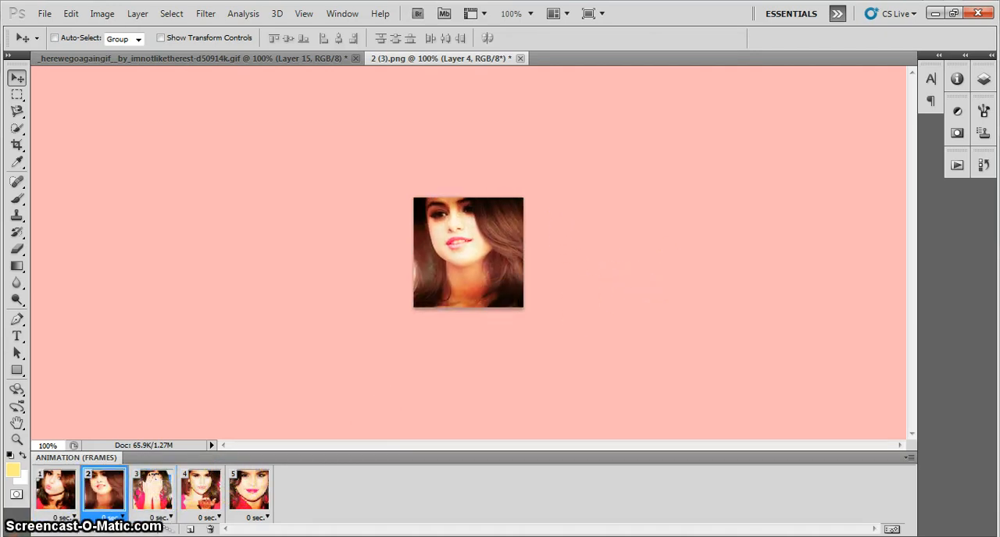
pyautogui.click(56, 492)
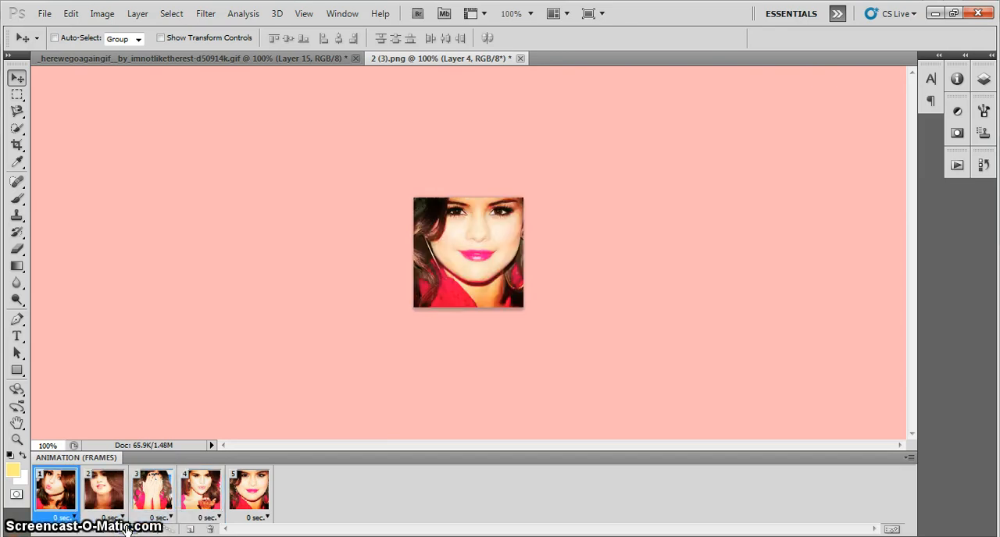
# Play the five-frame animation, checking individual frames, then stop playback
pyautogui.click(248, 490)
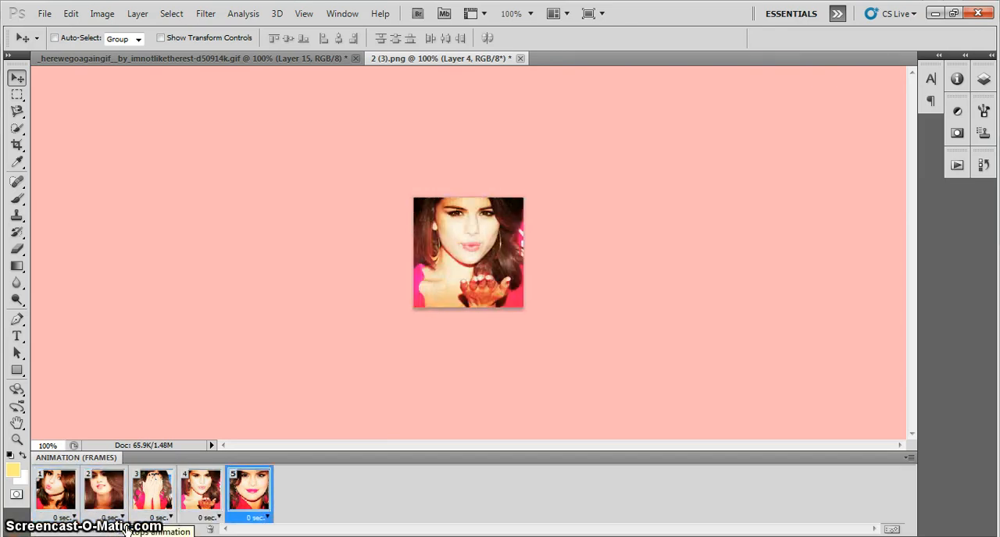
pyautogui.click(56, 492)
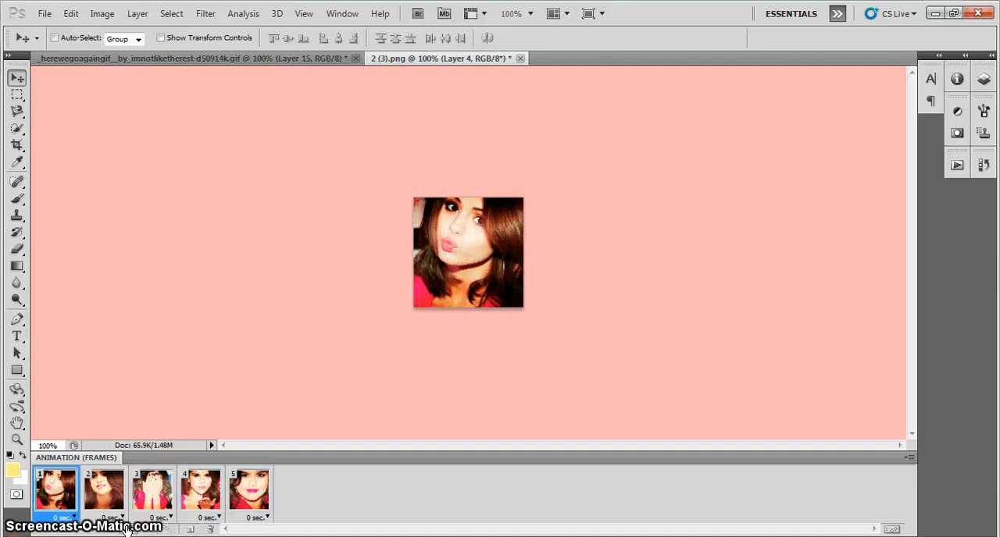
pyautogui.click(150, 493)
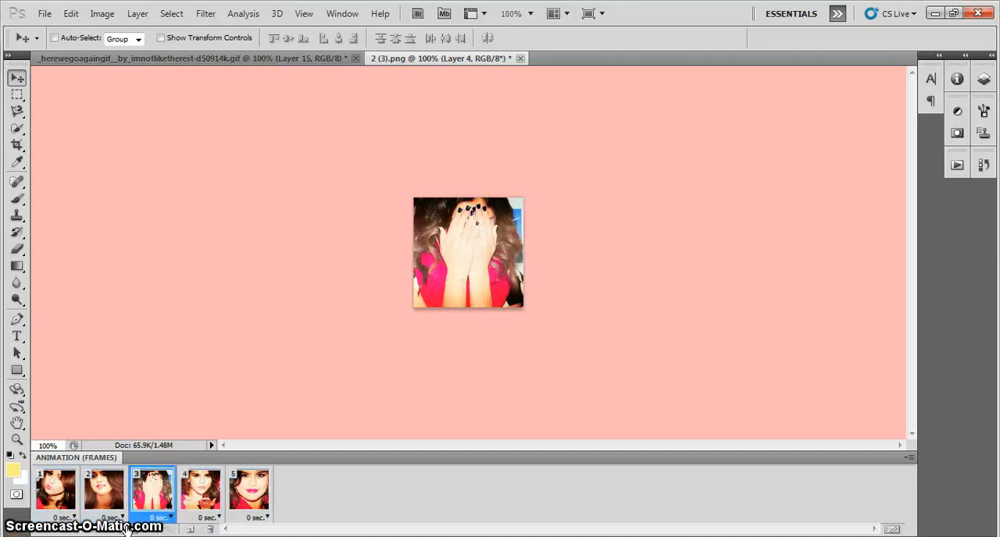
pyautogui.click(56, 492)
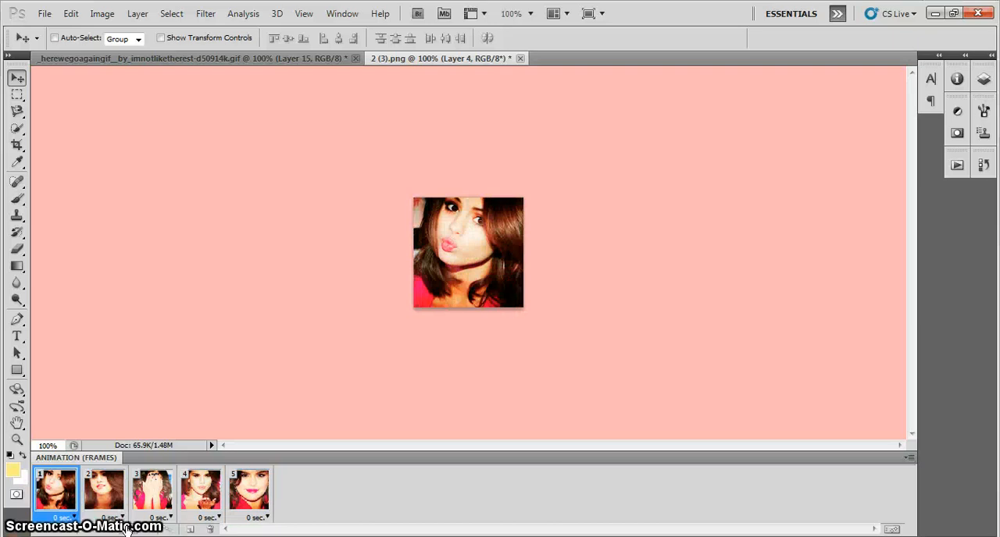
pyautogui.click(103, 490)
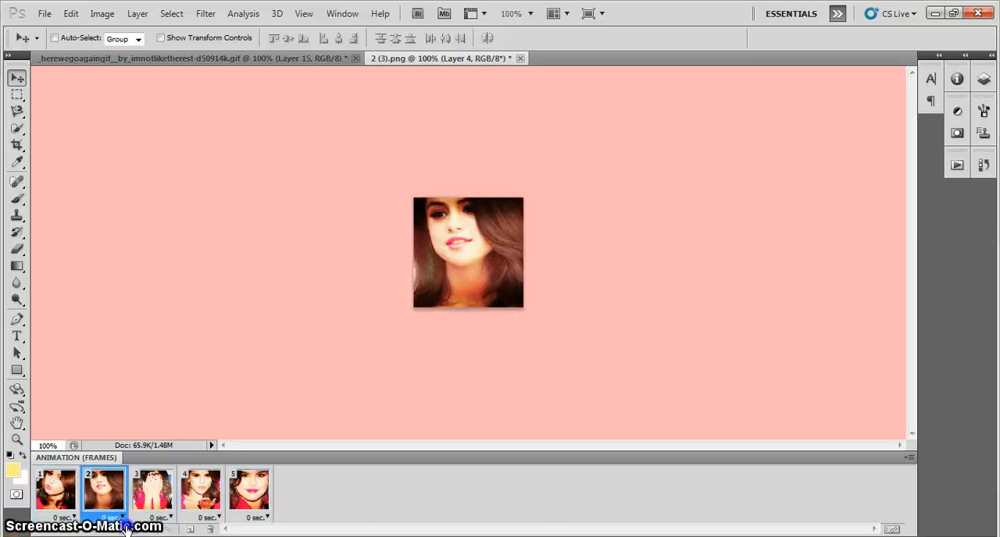
pyautogui.click(150, 491)
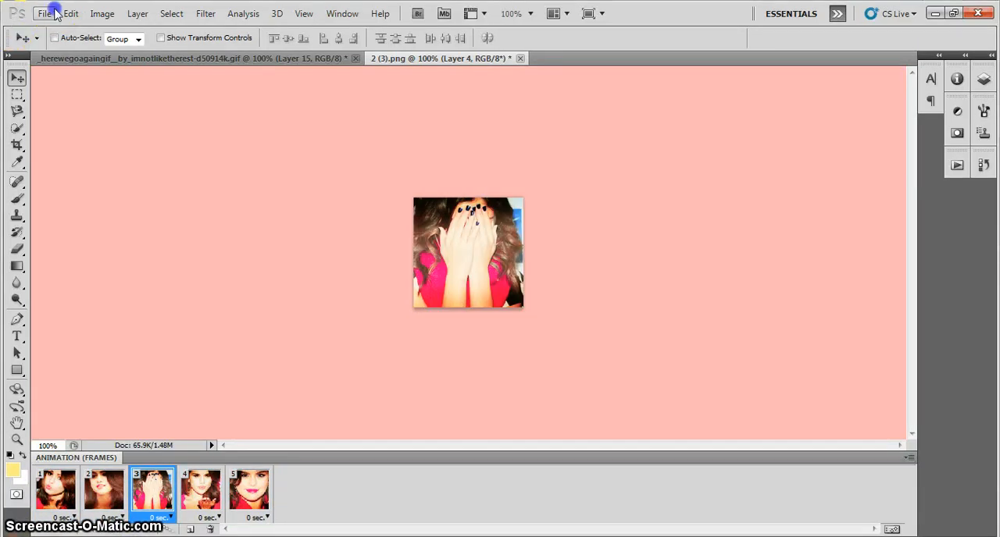
pyautogui.click(50, 13)
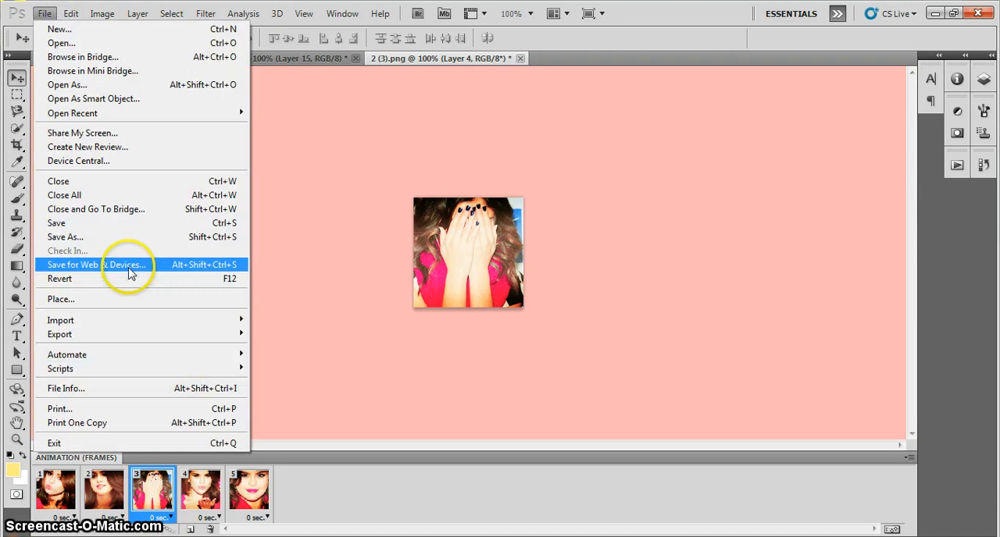
pyautogui.click(132, 272)
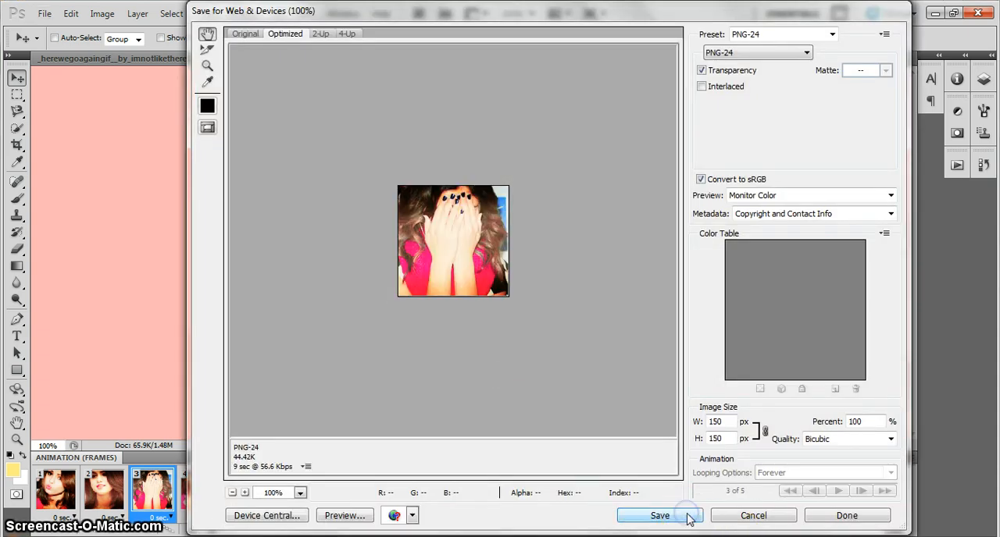
pyautogui.click(659, 516)
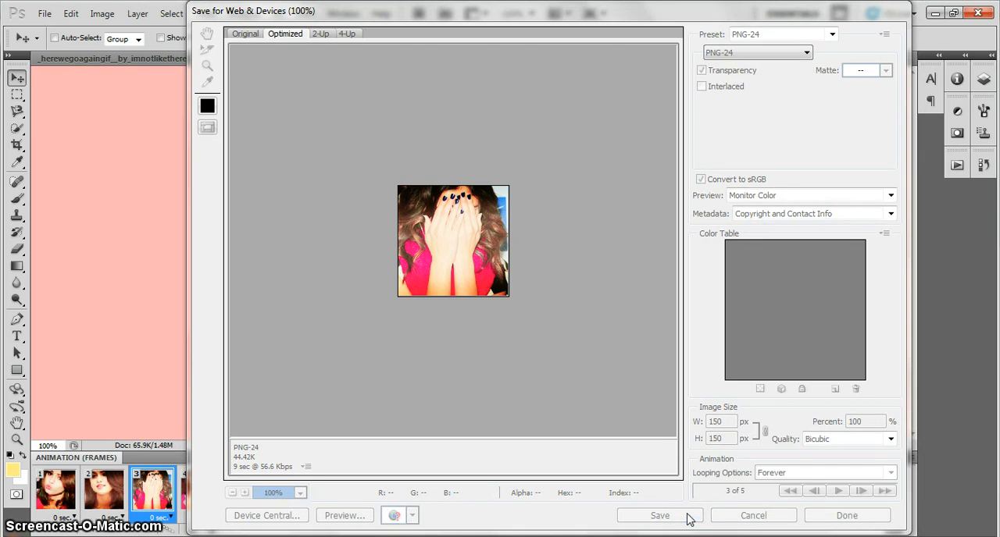
pyautogui.click(659, 515)
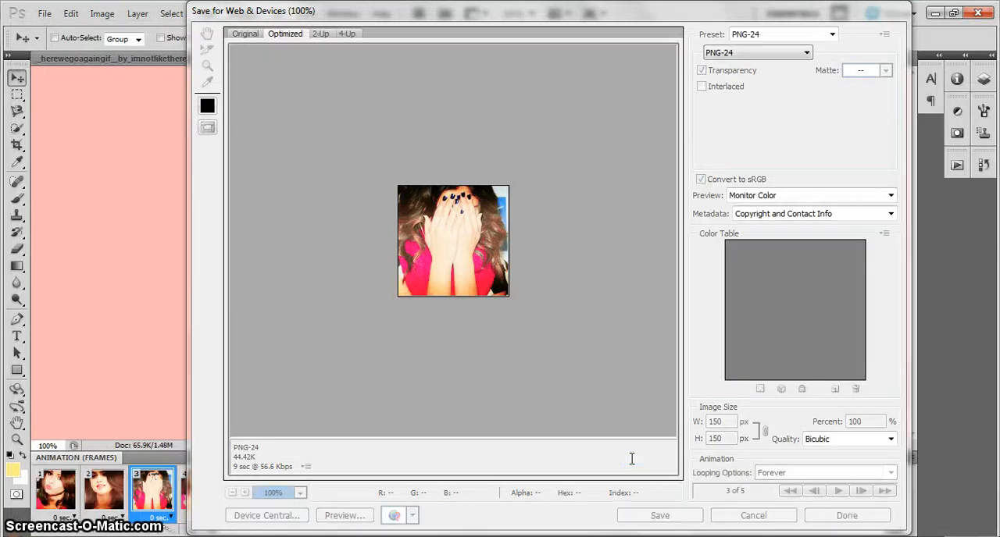
pyautogui.click(752, 515)
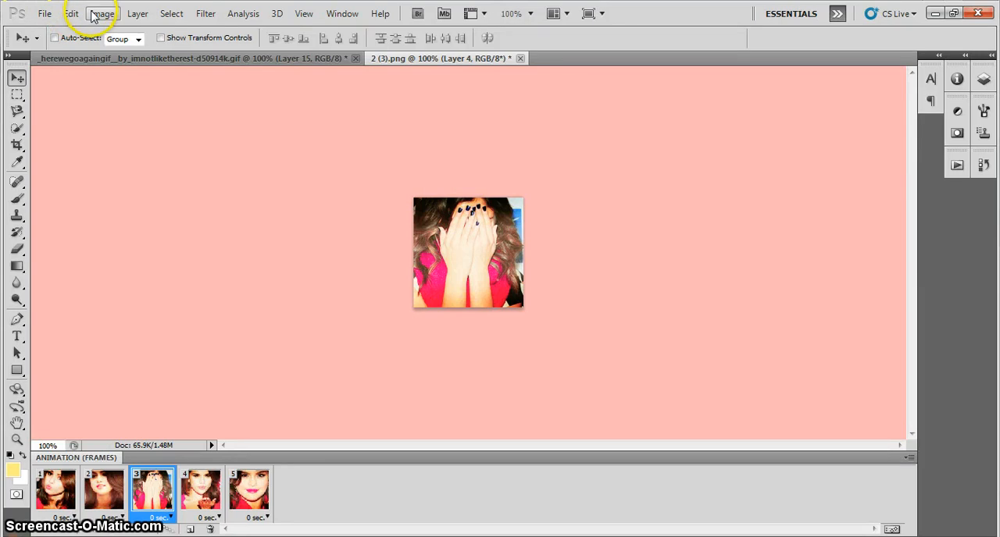
# Resize the animation via Image Size to 50×50 pixels with proportions unconstrained
pyautogui.click(103, 16)
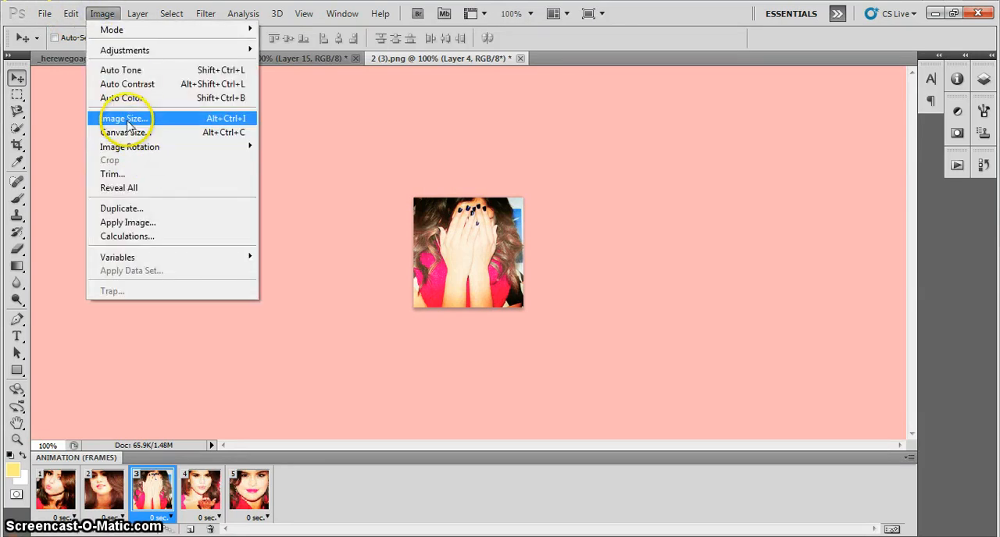
pyautogui.click(128, 126)
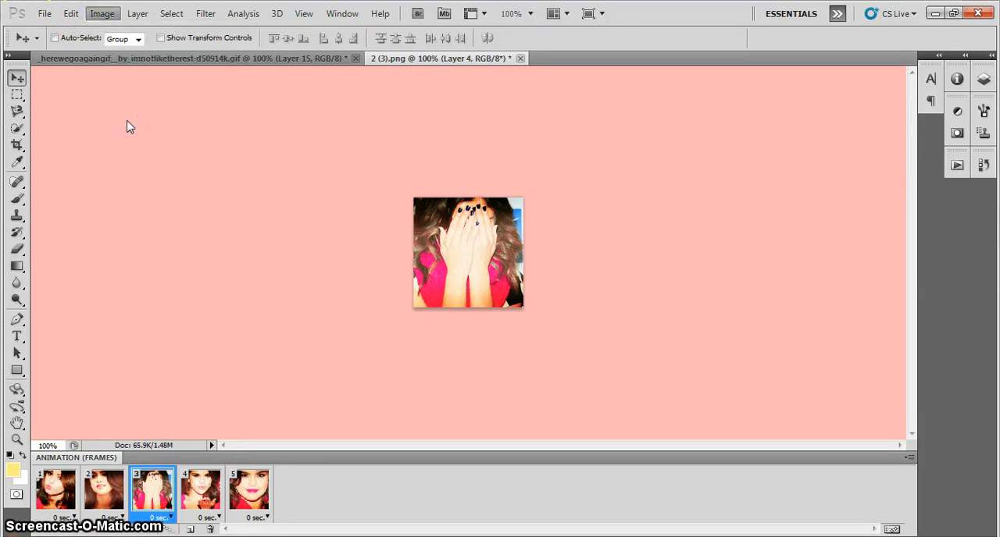
pyautogui.click(97, 12)
pyautogui.write('1')
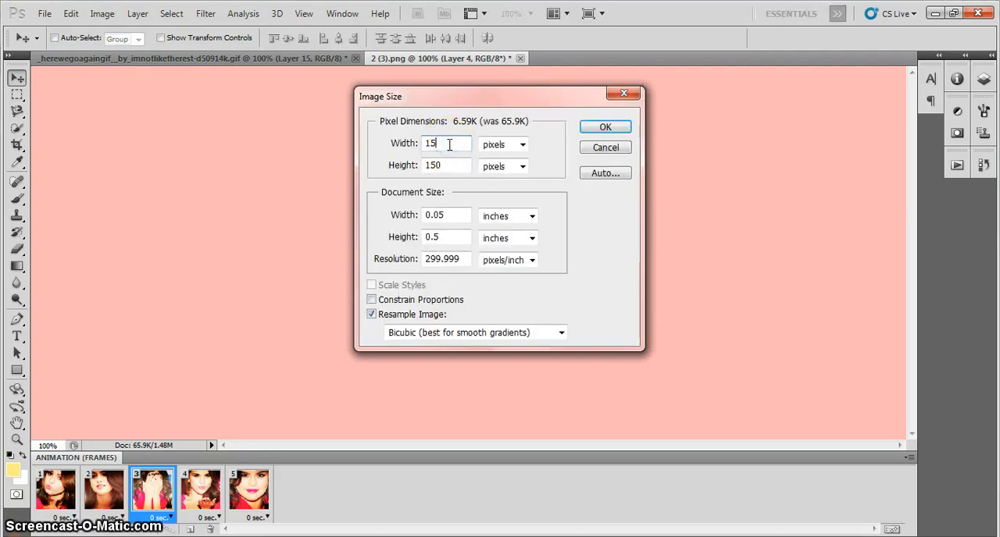
pyautogui.write('50')
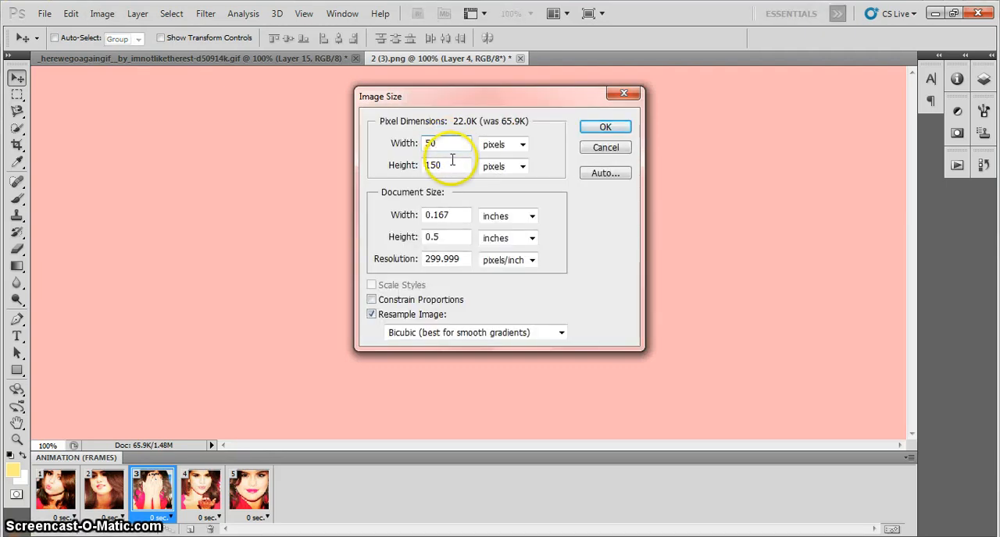
pyautogui.write('65')
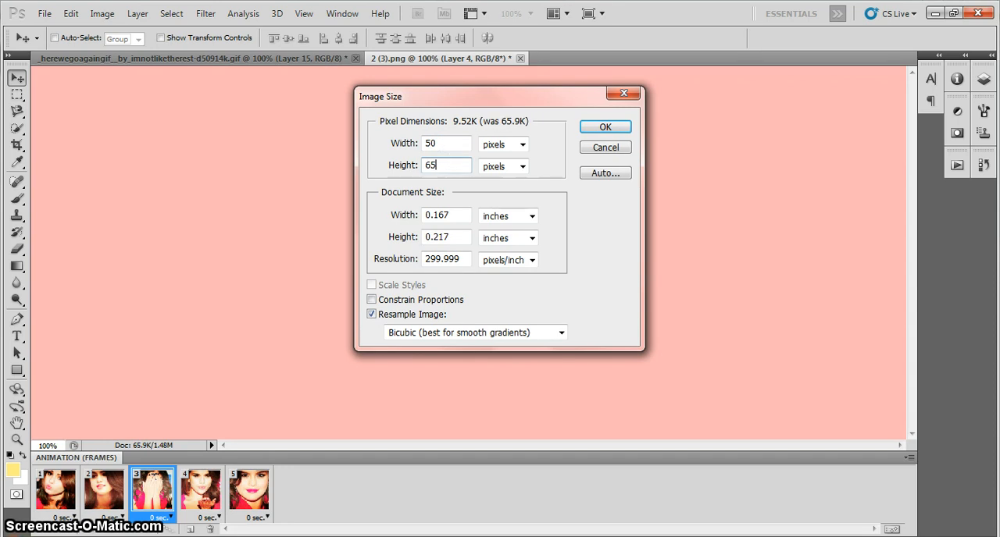
pyautogui.write('50')
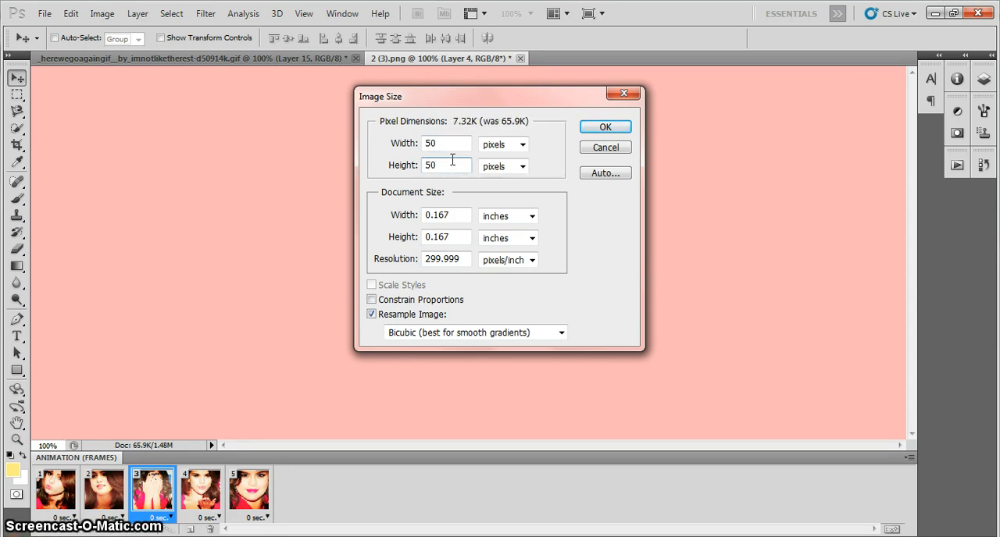
pyautogui.click(604, 126)
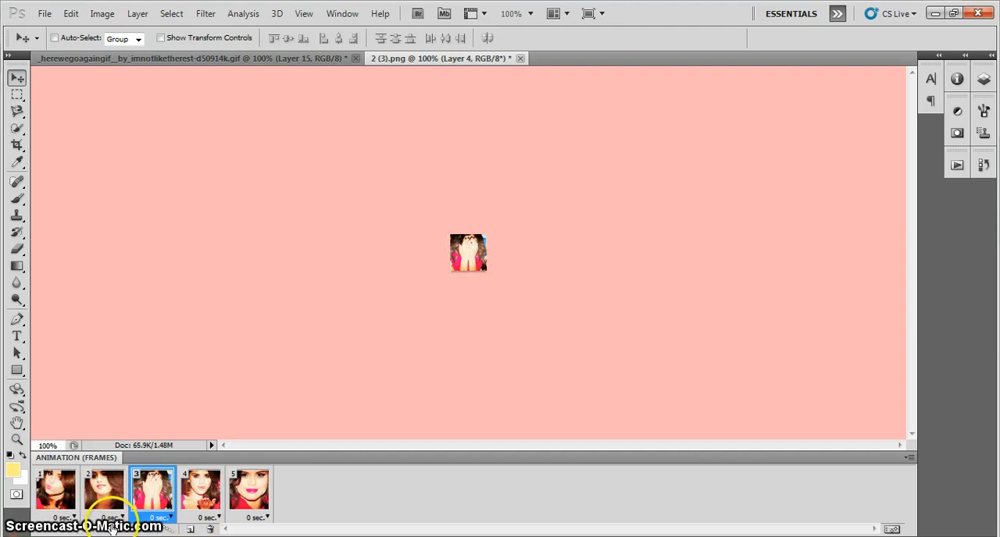
pyautogui.click(248, 490)
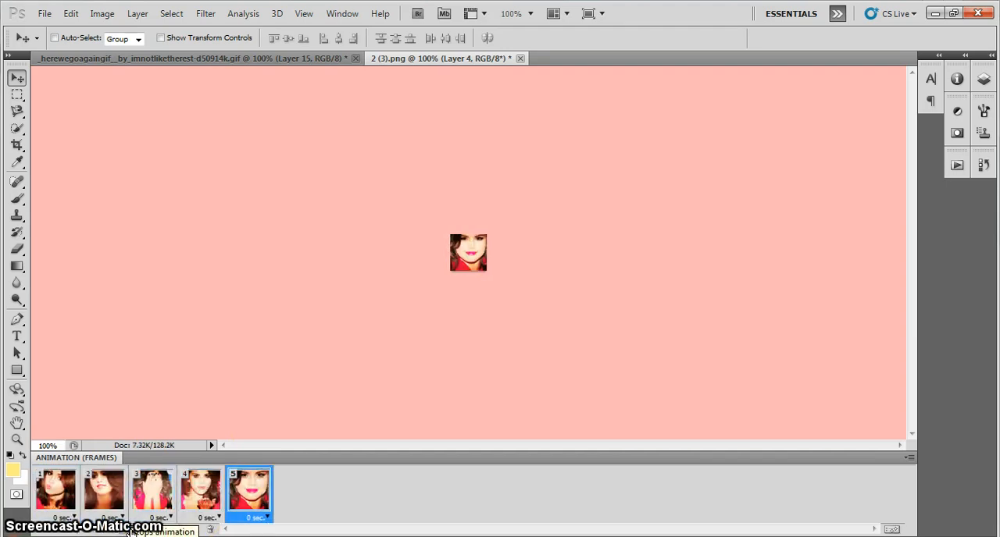
pyautogui.click(103, 497)
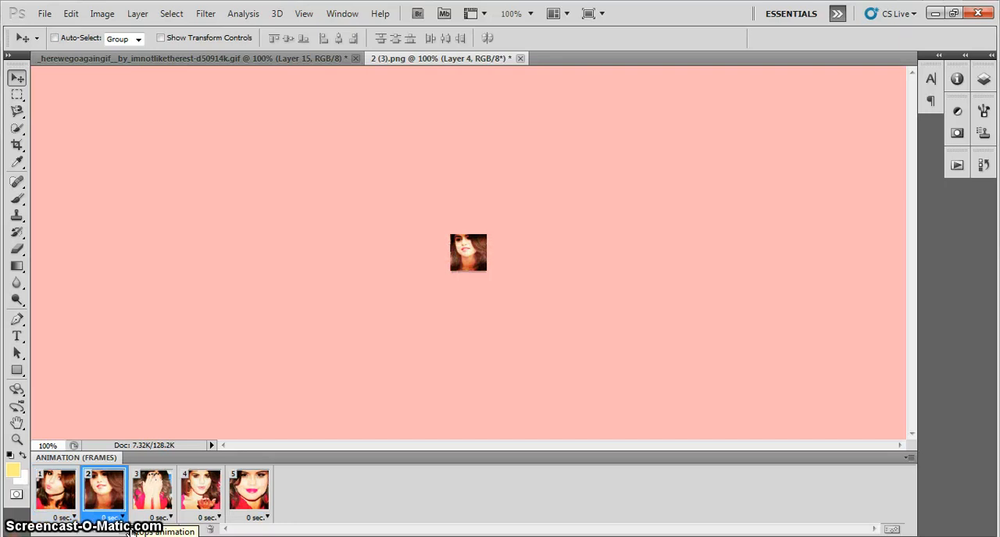
pyautogui.click(200, 490)
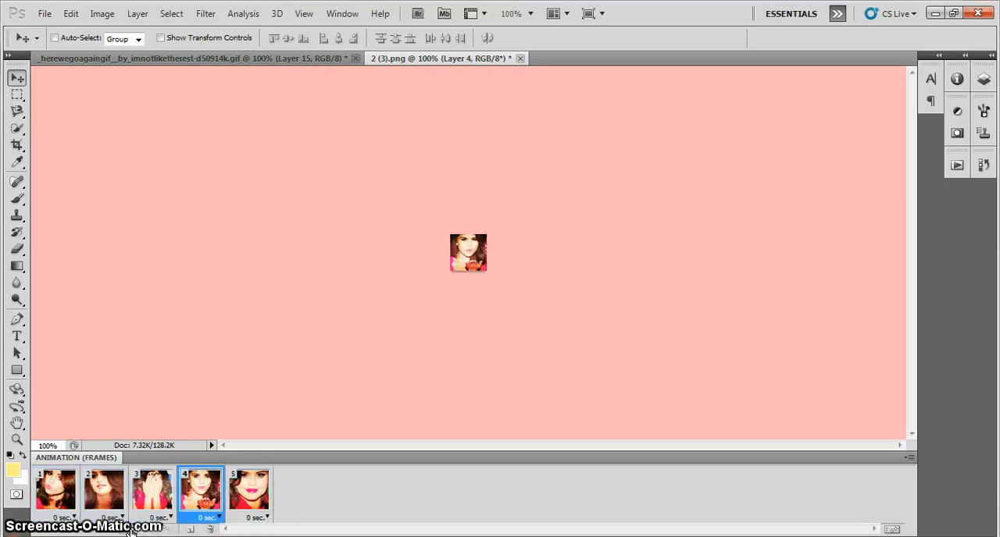
pyautogui.click(153, 490)
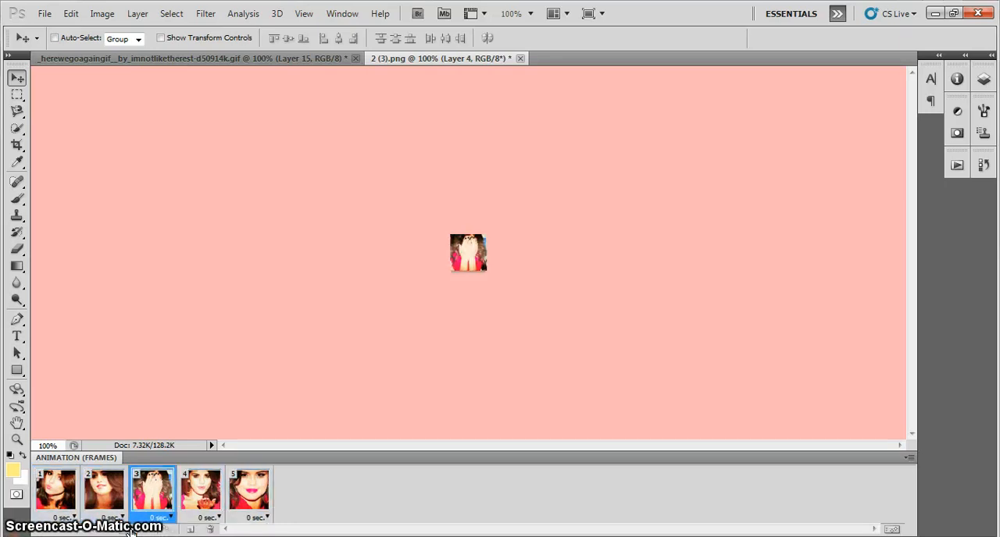
pyautogui.click(248, 490)
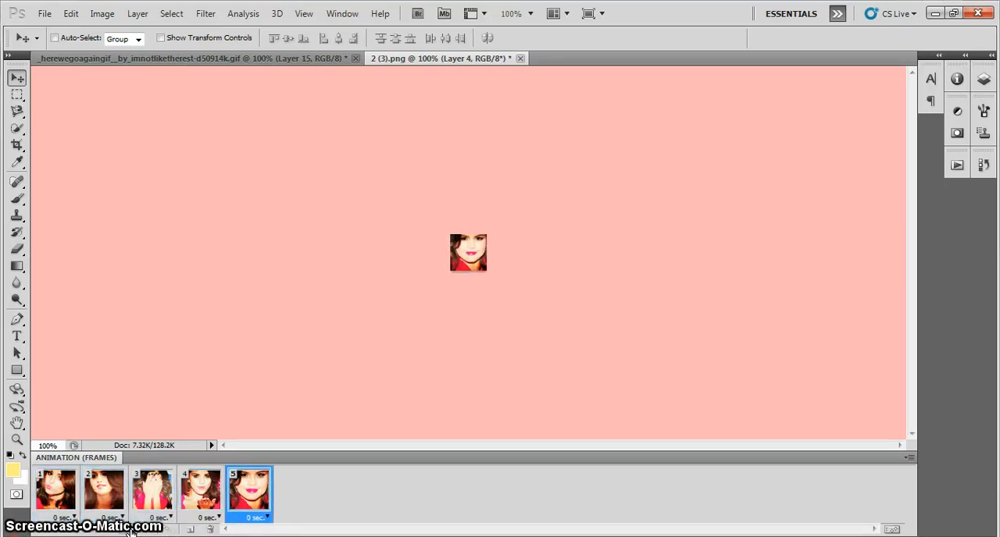
pyautogui.click(103, 492)
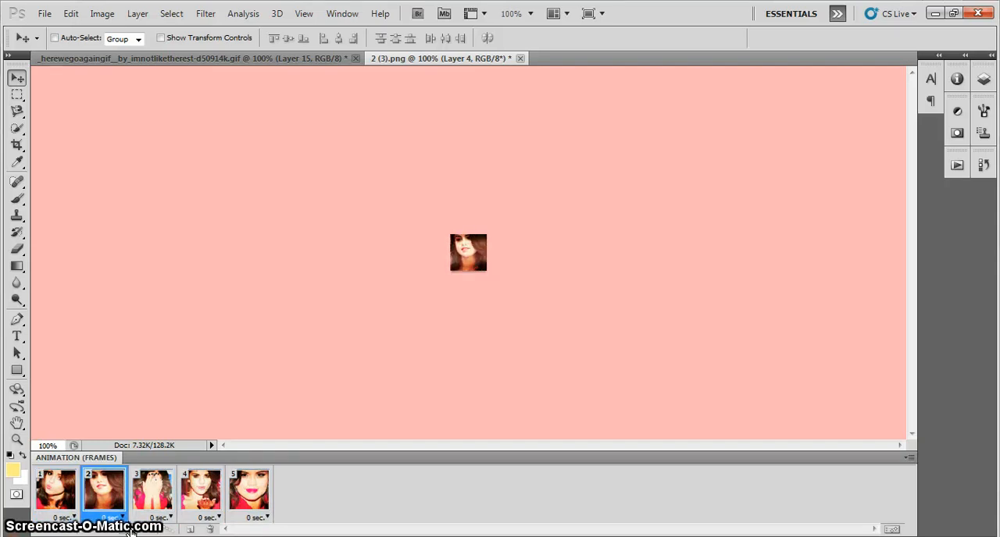
pyautogui.click(152, 490)
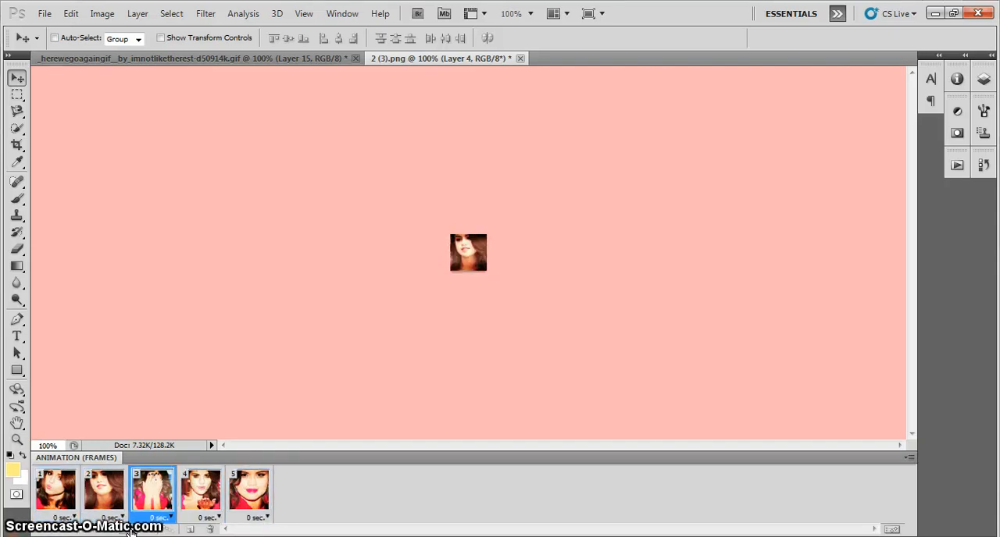
pyautogui.click(200, 491)
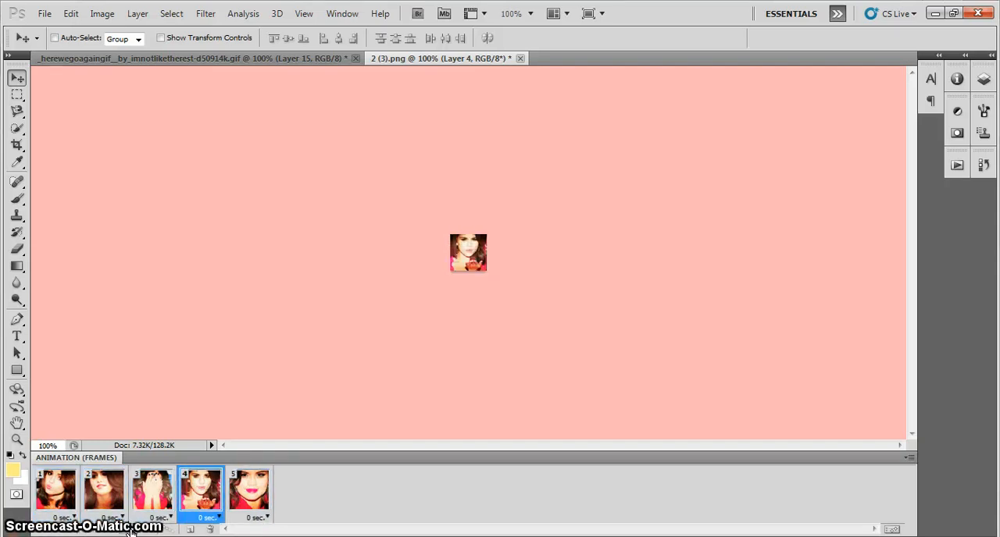
pyautogui.click(248, 488)
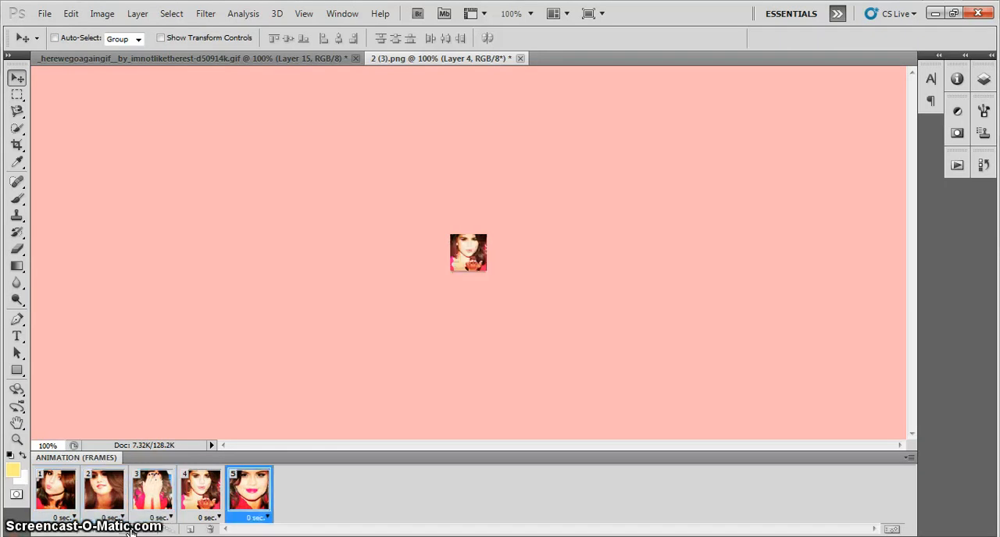
pyautogui.click(53, 490)
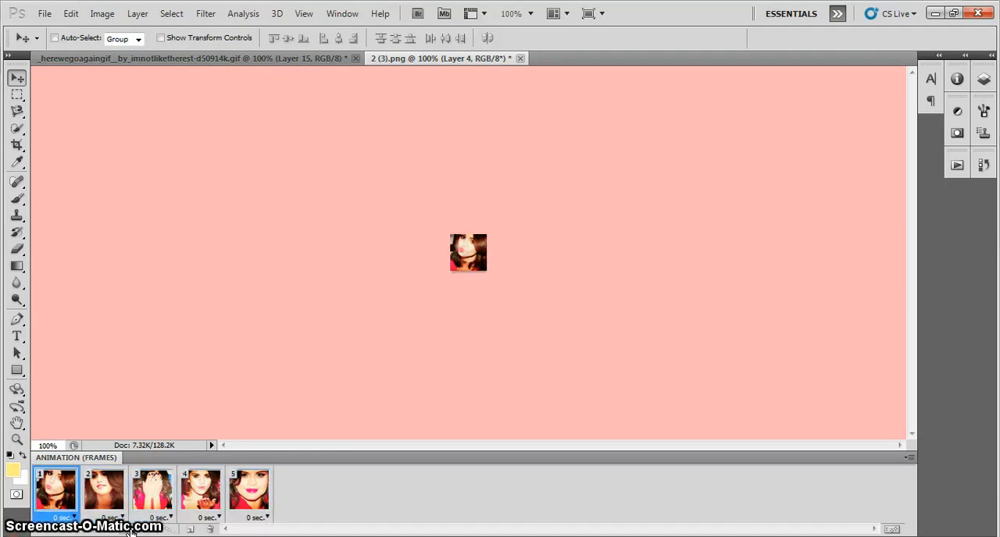
pyautogui.click(153, 492)
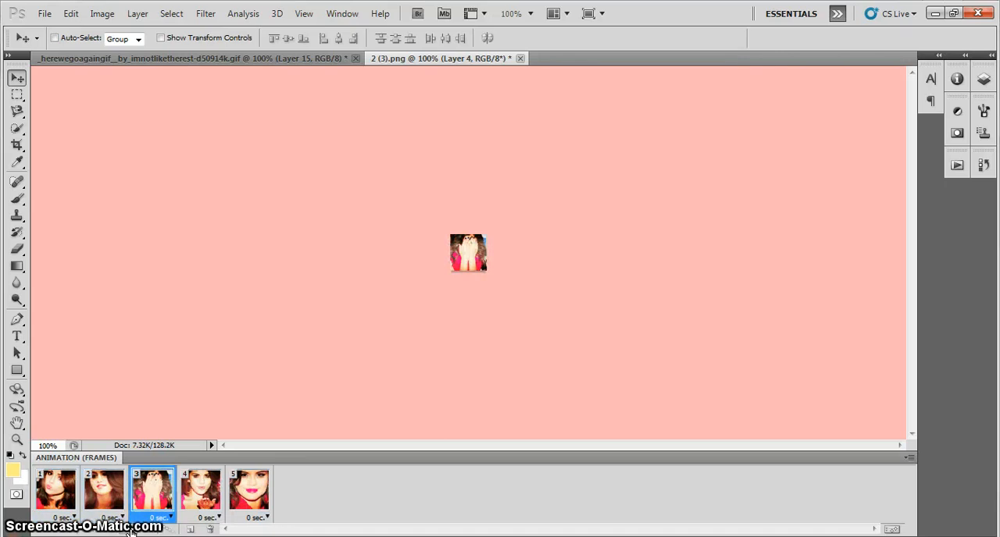
pyautogui.click(199, 491)
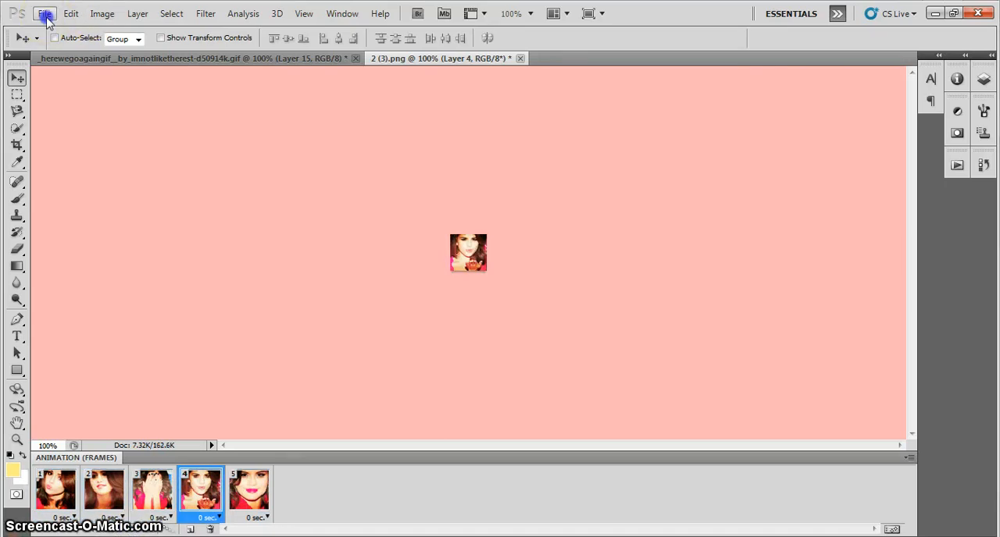
# Review the animation in Save for Web & Devices and choose Save for the optimized GIF
pyautogui.click(56, 16)
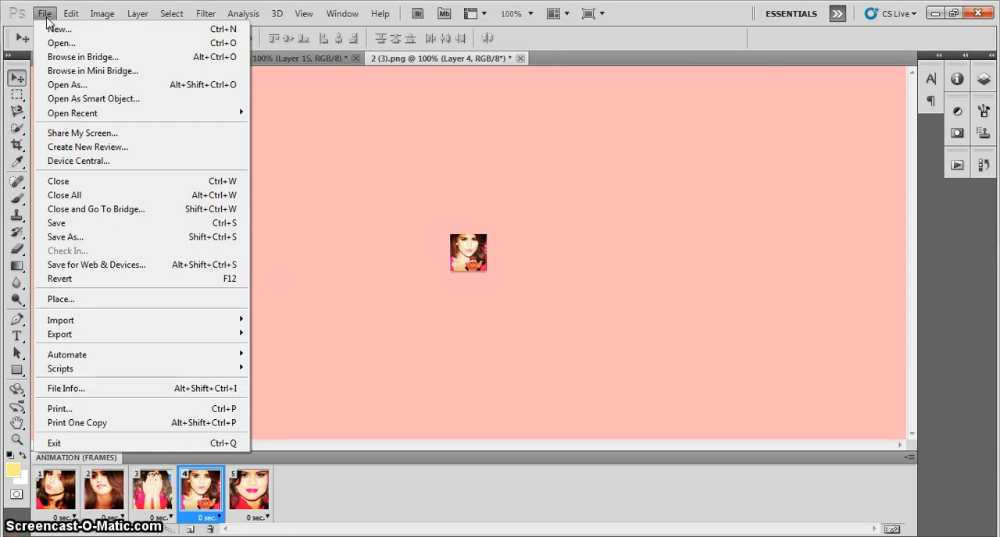
pyautogui.moveTo(139, 209)
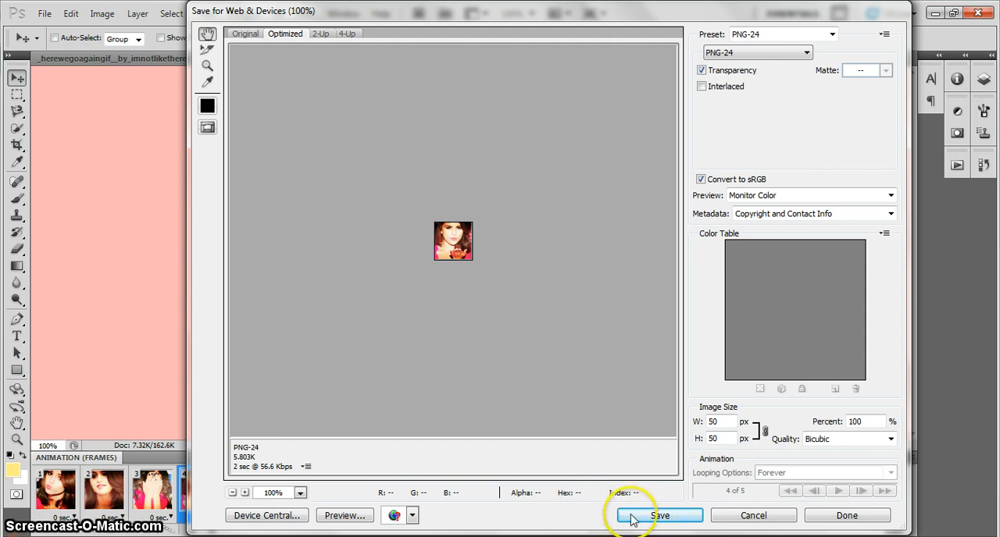
pyautogui.click(659, 515)
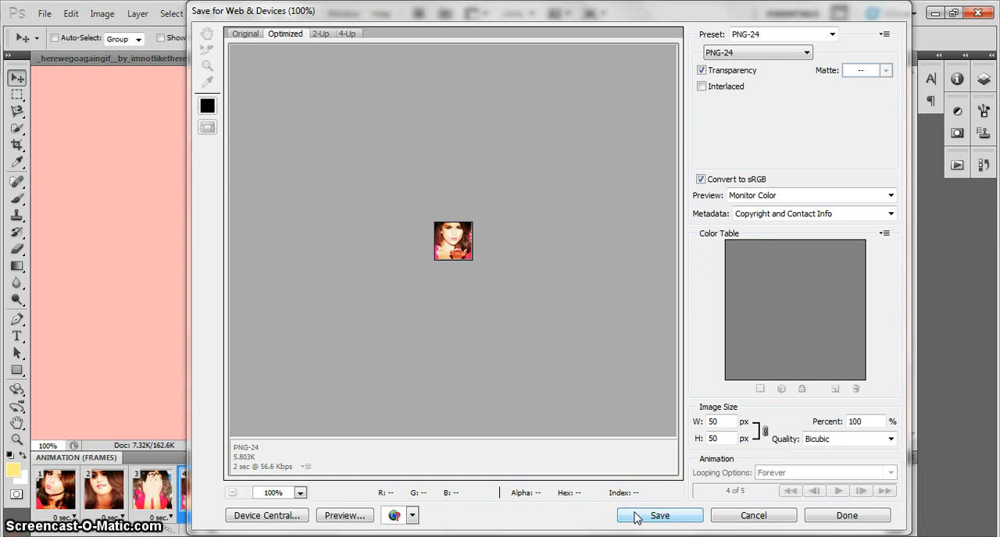
pyautogui.click(659, 515)
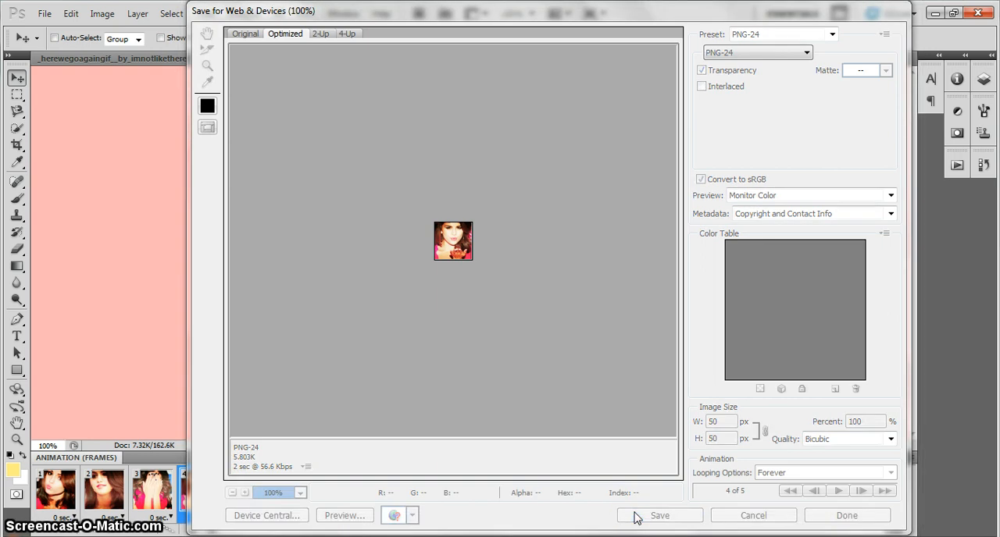
pyautogui.click(659, 515)
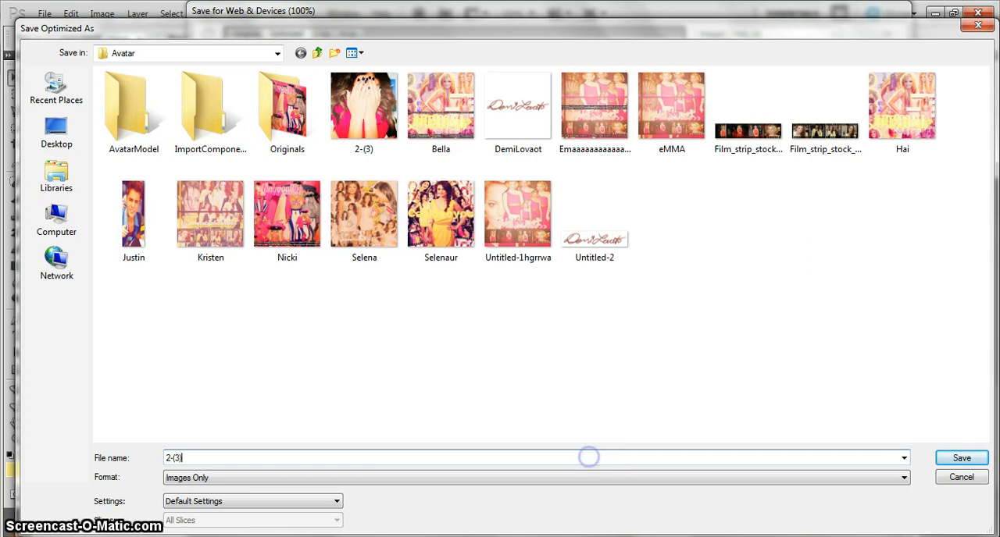
# Begin entering a file name starting with 's' in the Avatar folder save dialog
pyautogui.write('s')
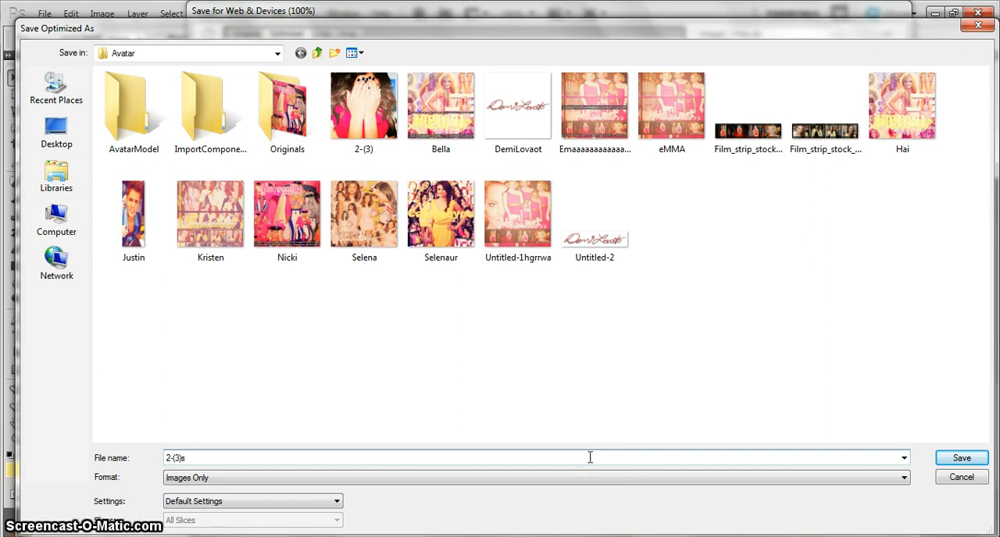